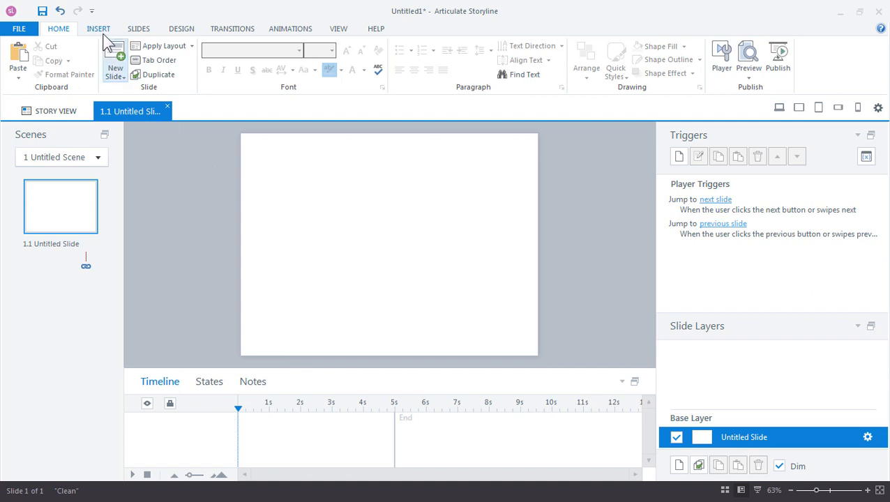
Insert a horizontal slider (Slider1, 0 to 10, step 1) onto the blank slide.
left_click(98, 28)
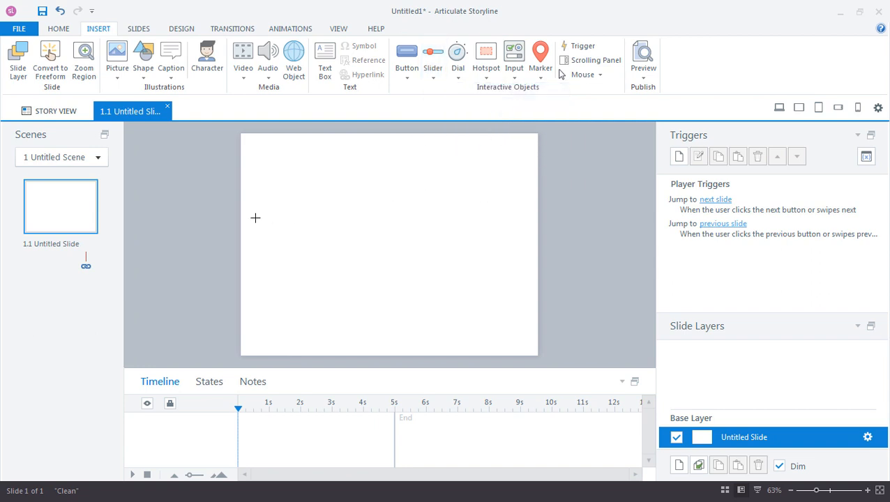
left_click(433, 56)
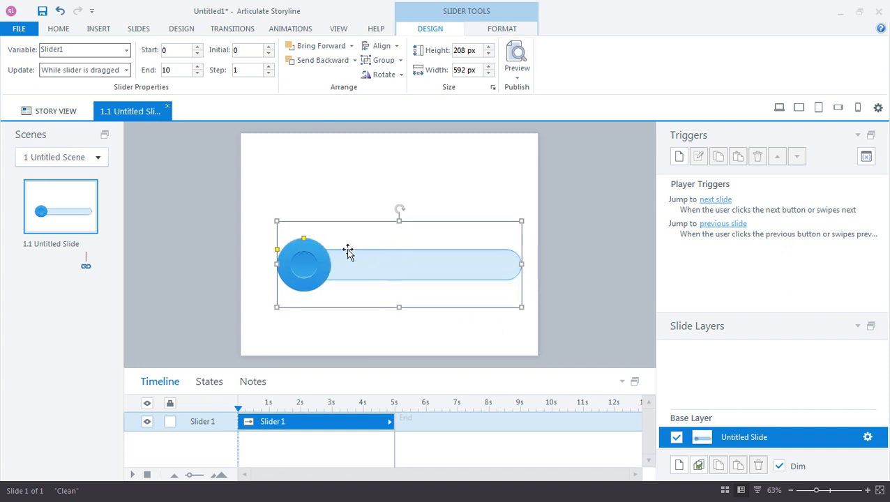
Drag the thumb so Slider1 starts at 2, then shrink and re-enlarge the thumb.
left_click_drag(303, 264, 342, 264)
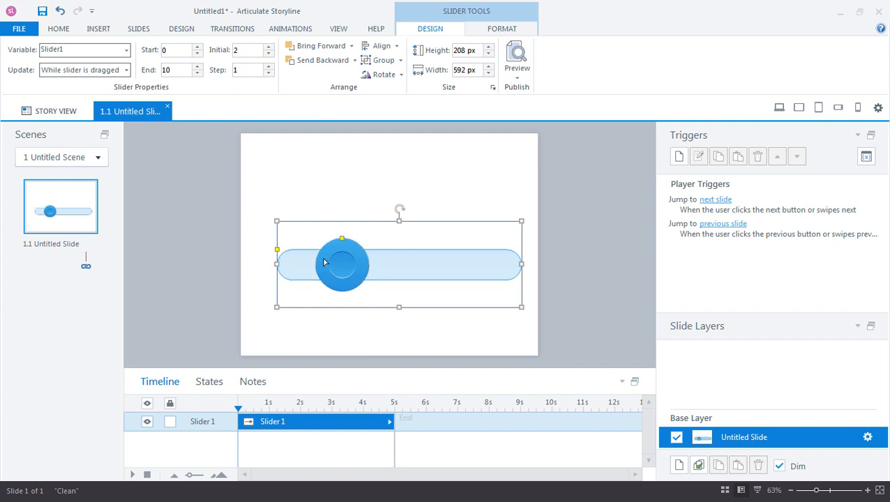
mouse_move(339, 277)
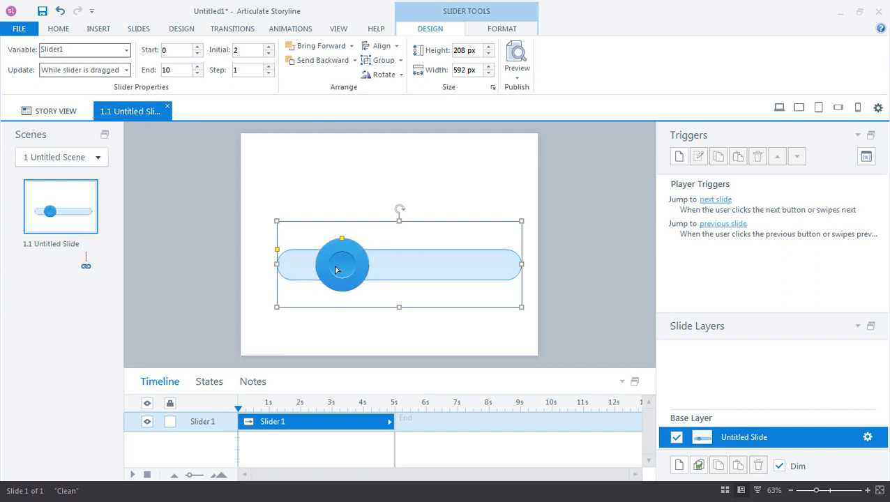
left_click_drag(342, 265, 333, 266)
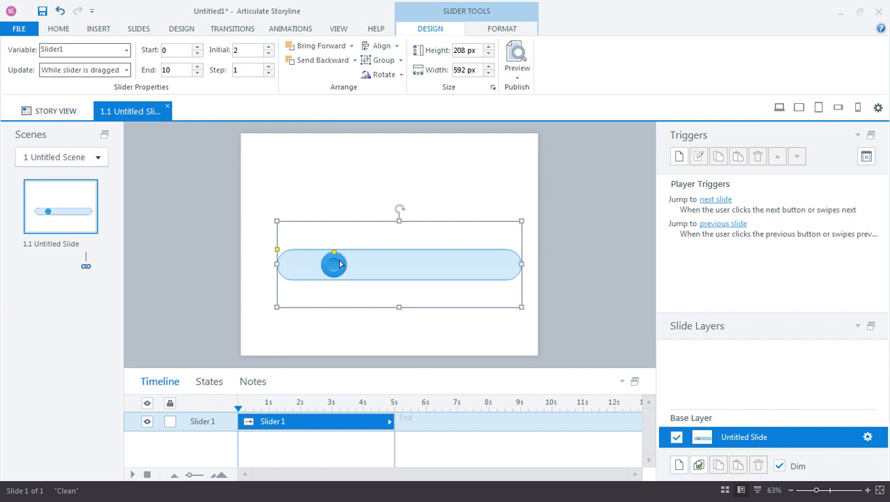
left_click_drag(335, 265, 346, 264)
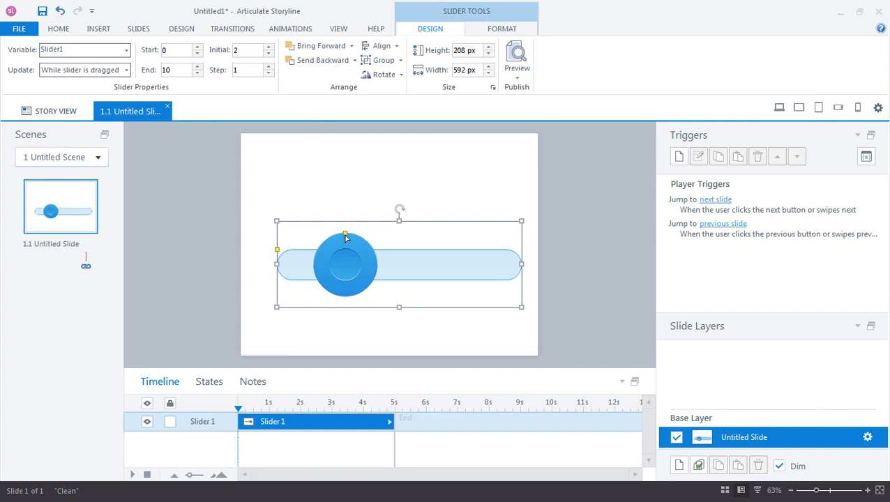
mouse_move(440, 266)
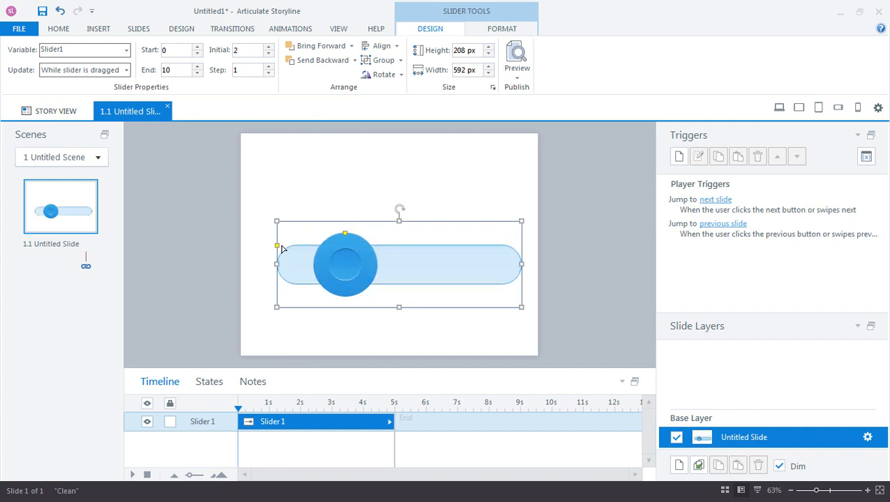
mouse_move(327, 265)
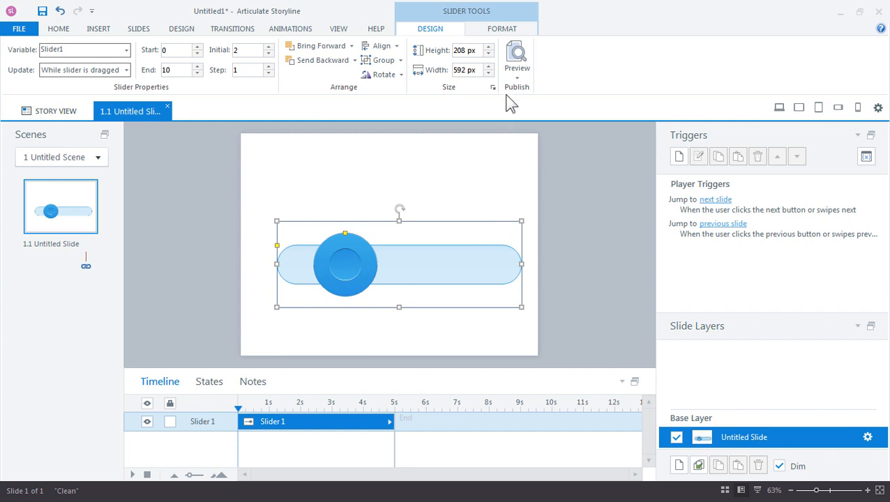
Try a square peach track style and apply a blue pill-shaped thumb style.
left_click(503, 28)
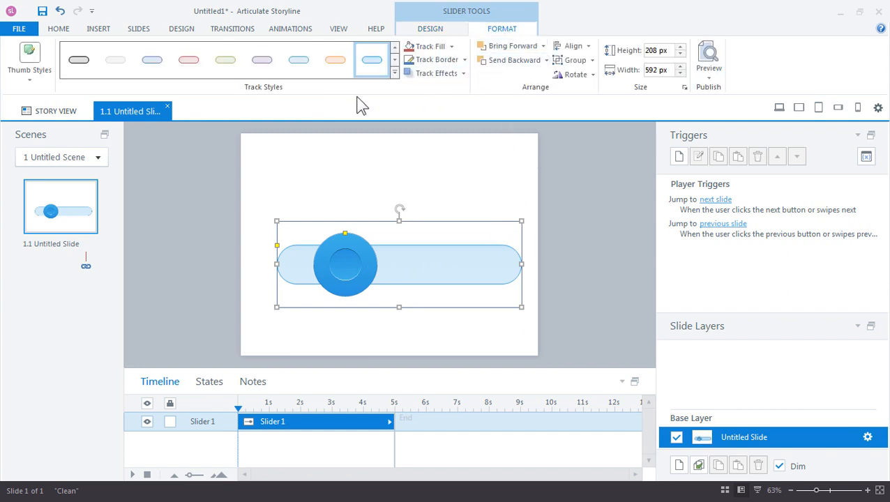
left_click(393, 72)
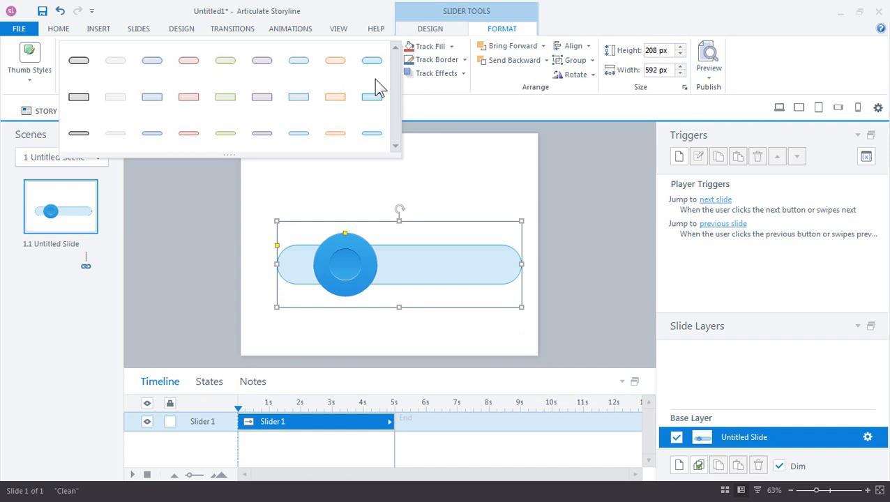
left_click(335, 60)
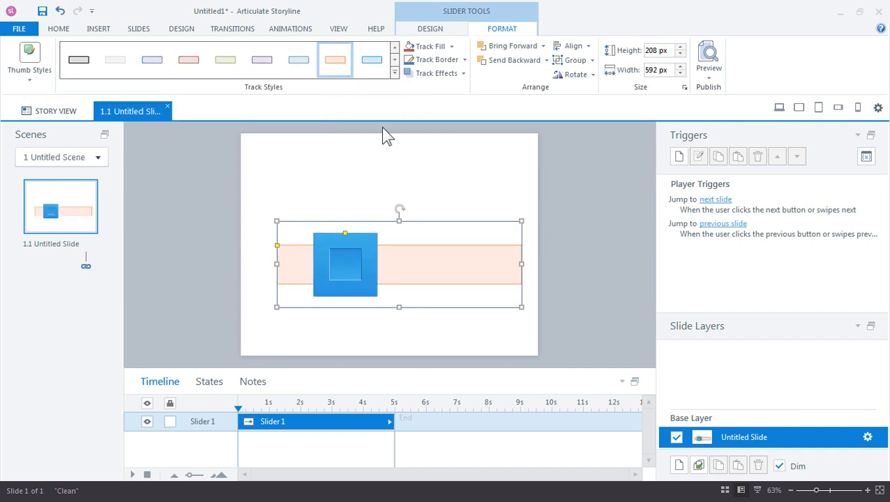
left_click(151, 59)
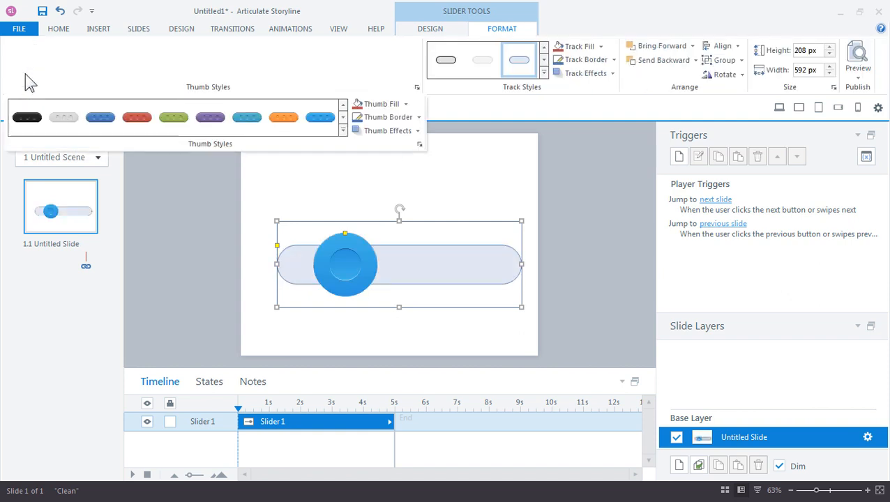
left_click(150, 58)
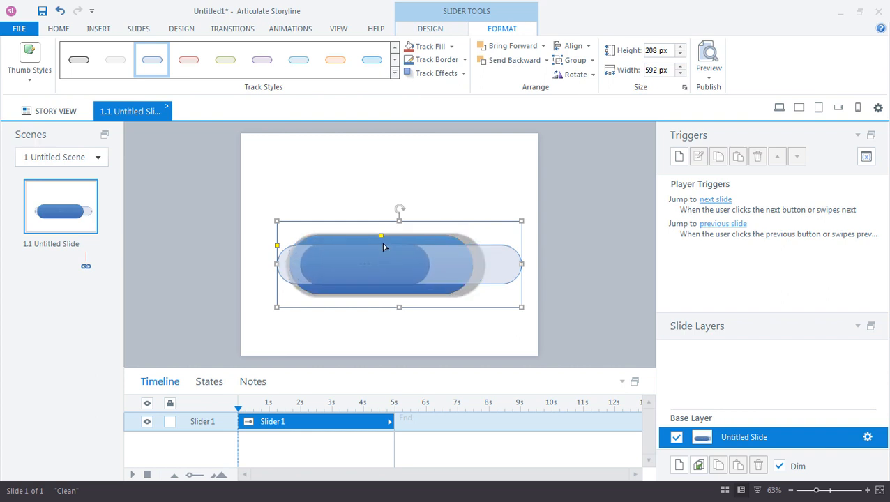
Try another track style, then apply the pale rounded Track Style Round - Accent 1.
left_click(78, 58)
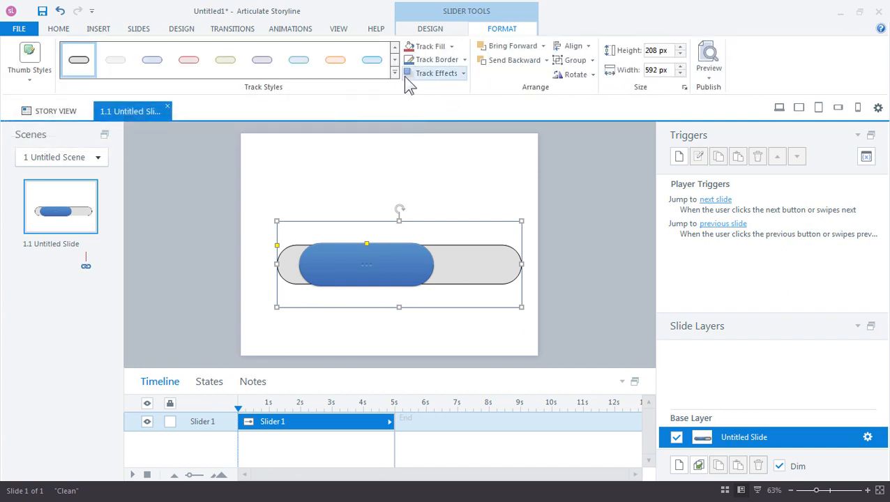
left_click(152, 58)
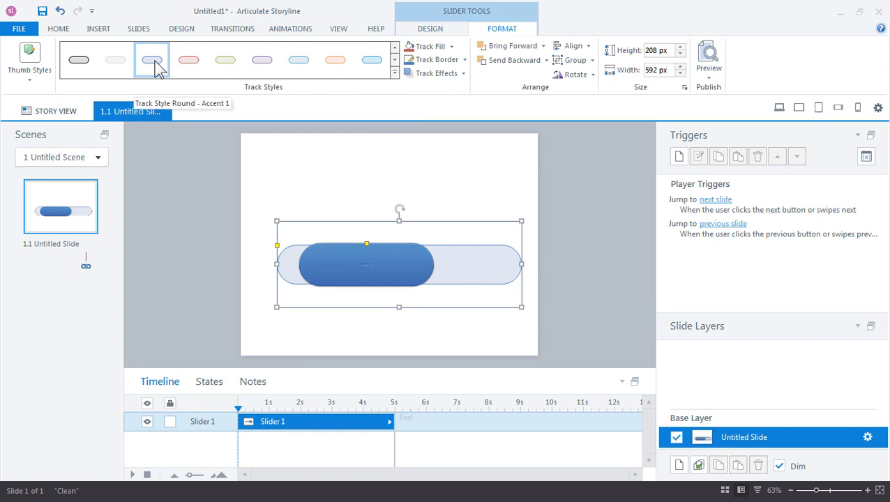
left_click(29, 50)
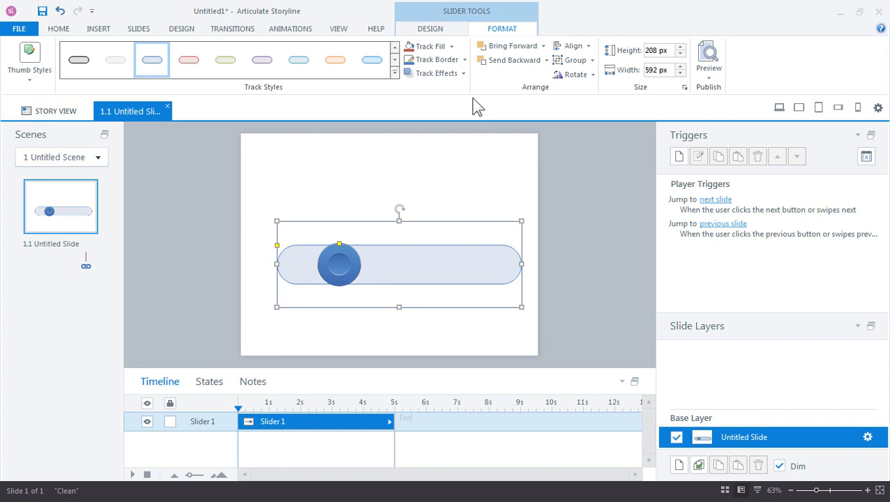
Show Slider1's Update choices: while dragged or when the learner releases it.
left_click(430, 28)
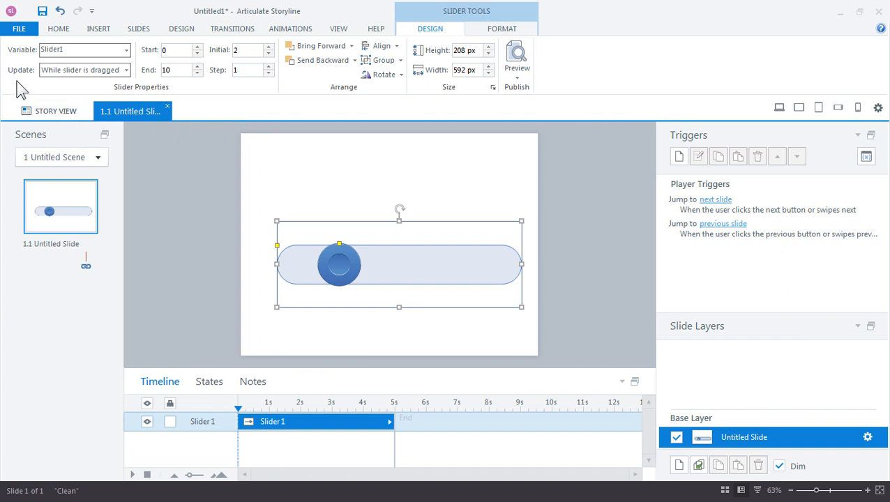
mouse_move(19, 89)
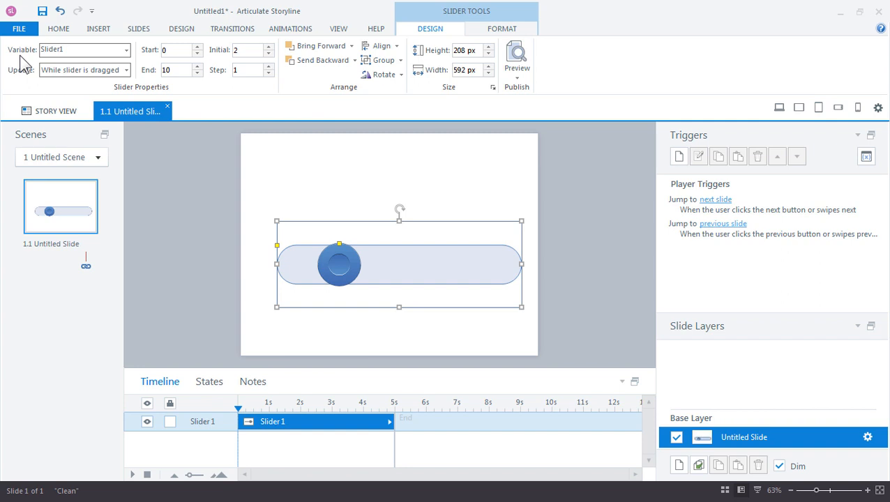
mouse_move(30, 73)
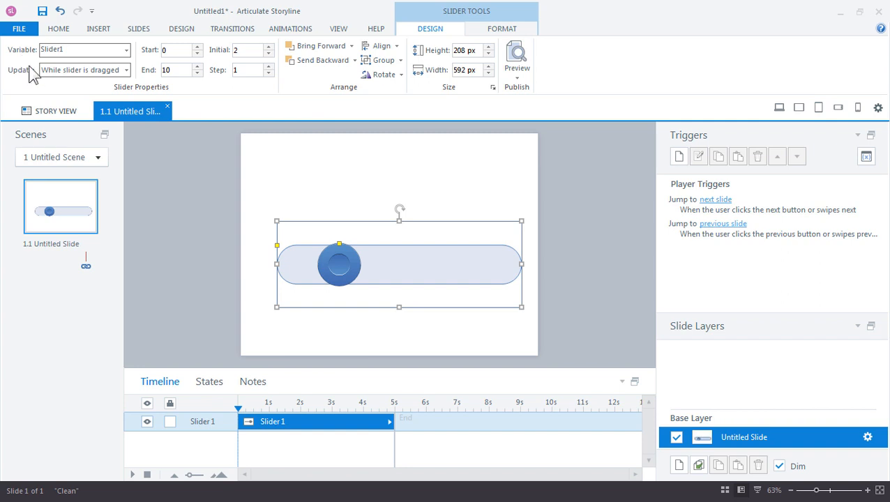
mouse_move(342, 264)
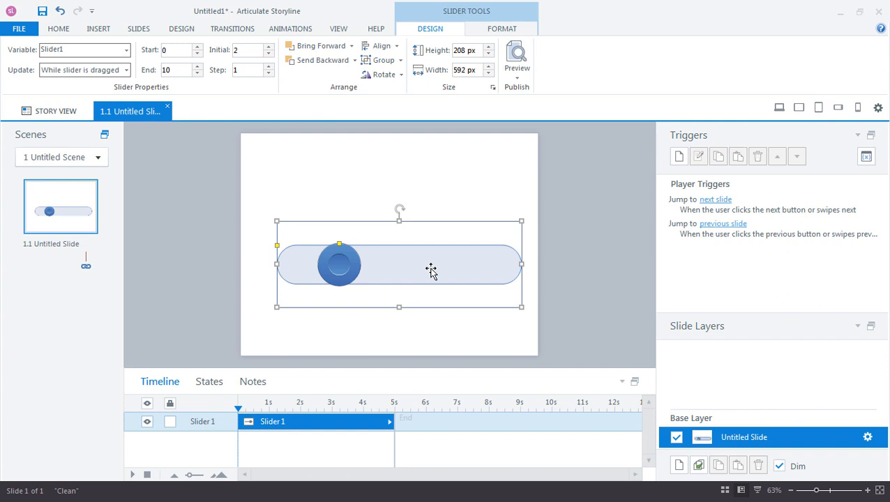
mouse_move(162, 173)
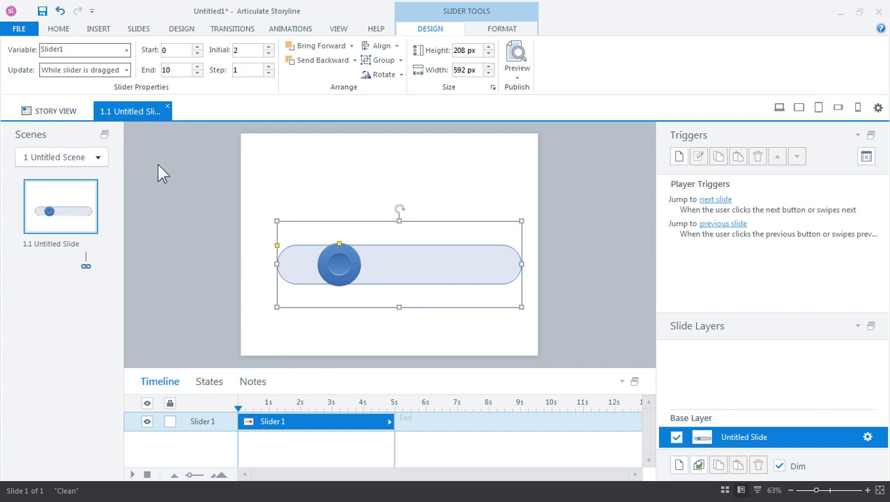
mouse_move(368, 262)
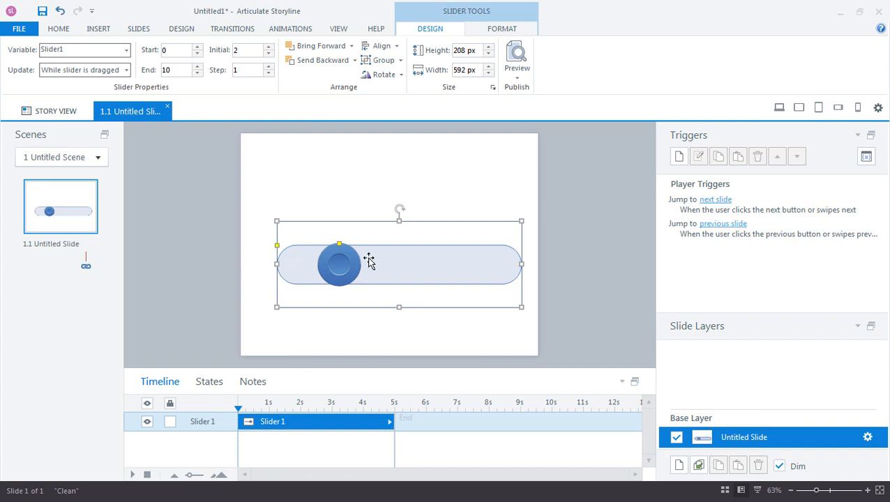
mouse_move(402, 270)
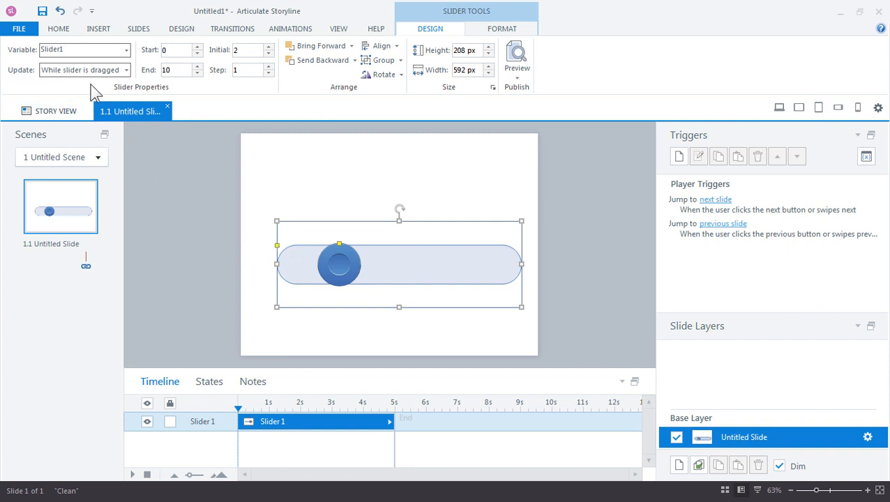
left_click(125, 70)
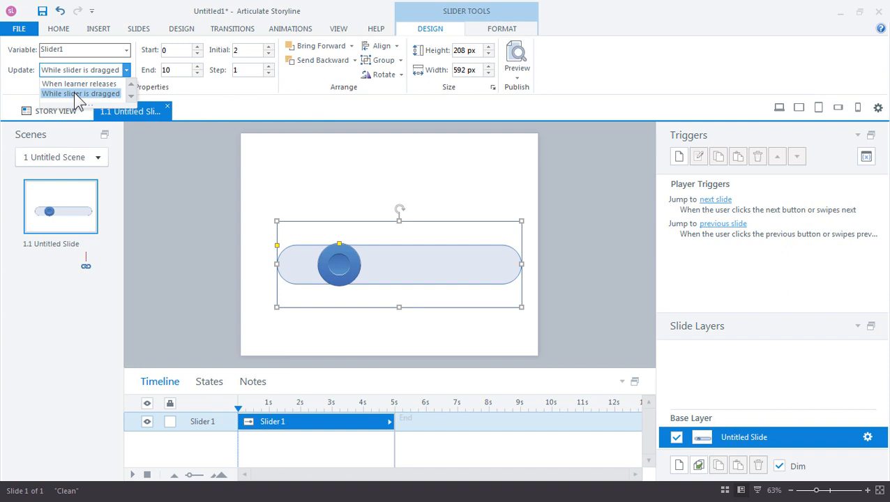
Keep the variable updating while the slider is dragged, with End at 10.
left_click(81, 94)
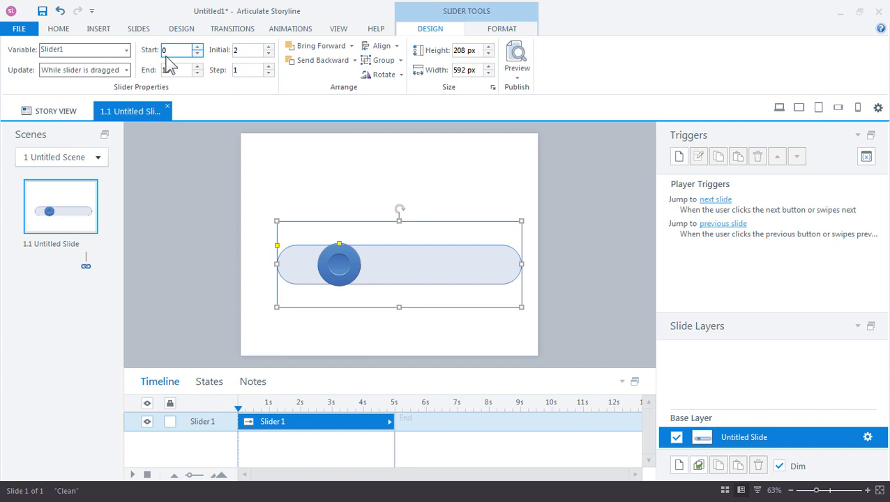
type("10")
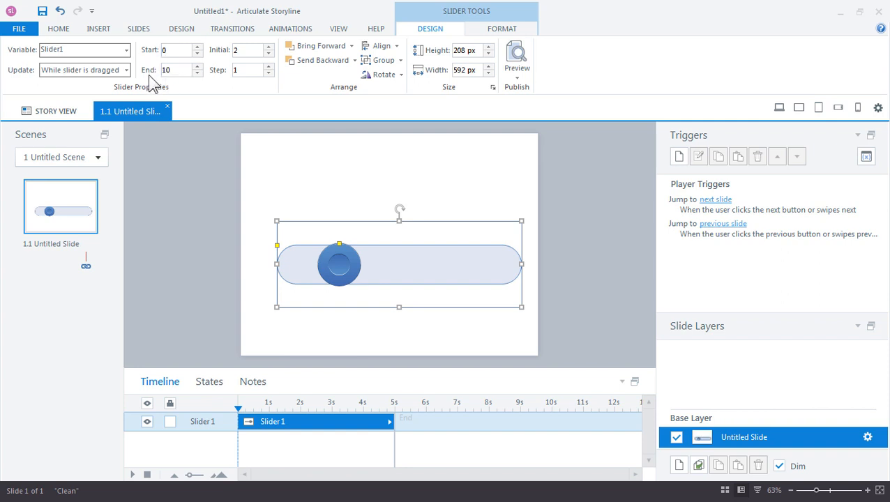
left_click(77, 50)
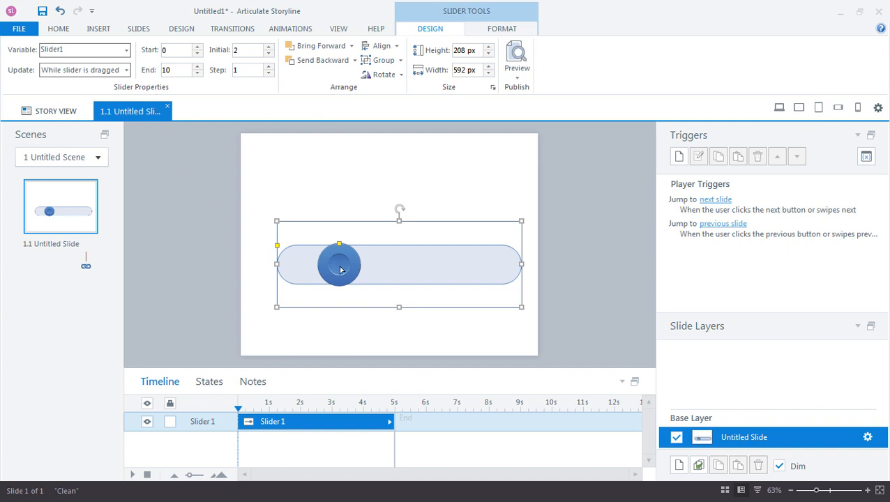
Drag the thumb back and forth until Slider1's Initial value reads 6.
left_click_drag(340, 265, 299, 265)
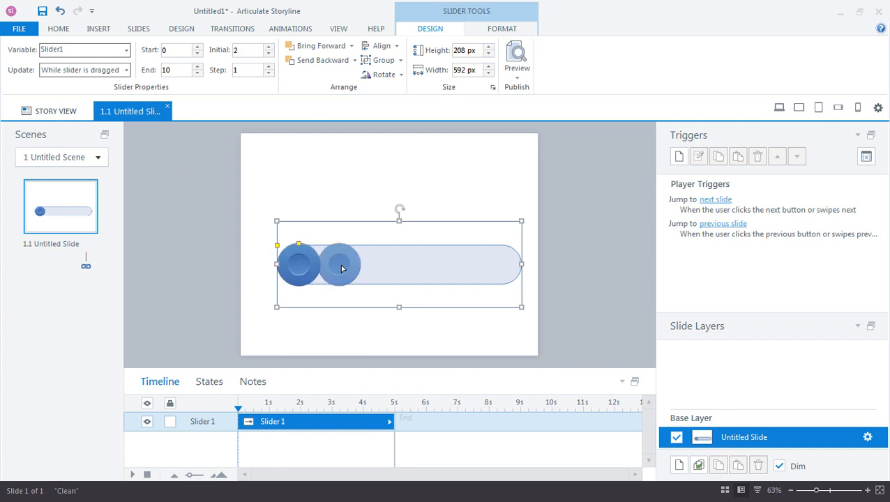
left_click_drag(340, 266, 459, 266)
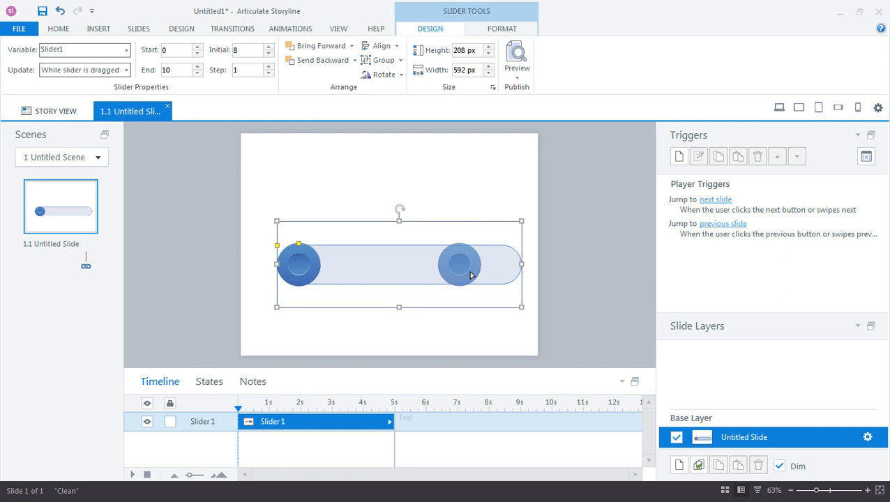
left_click_drag(461, 265, 419, 265)
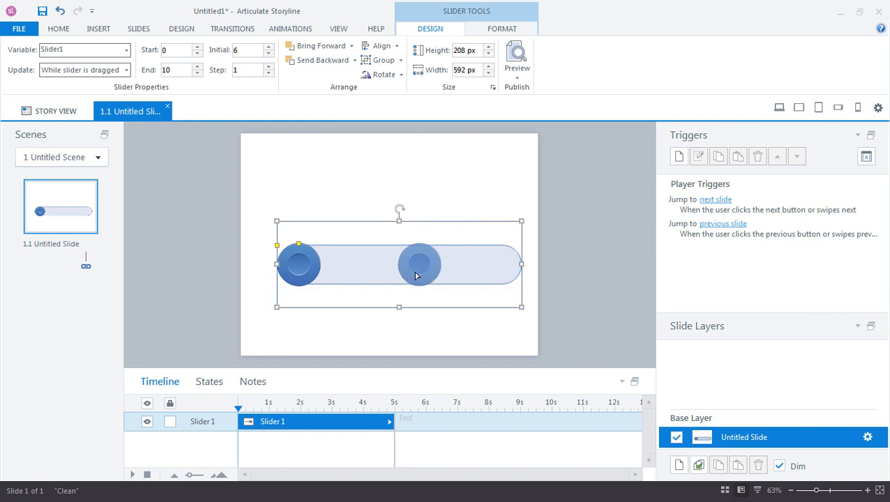
left_click_drag(418, 265, 300, 265)
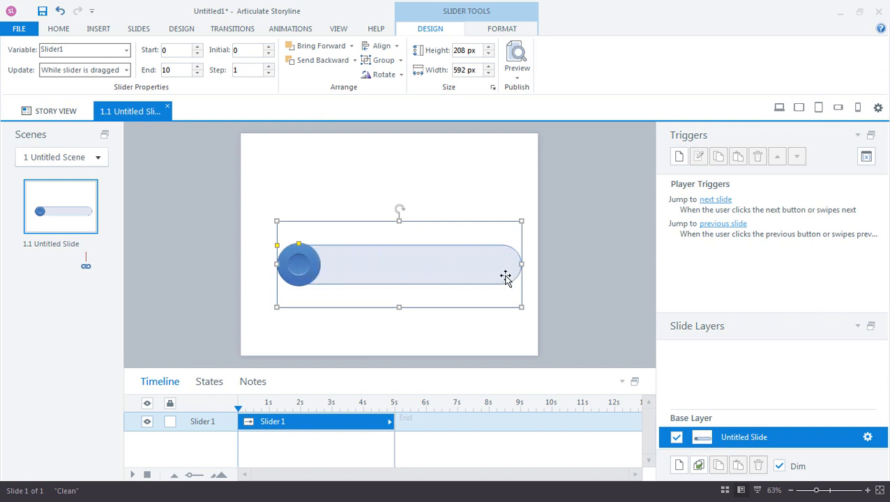
mouse_move(394, 268)
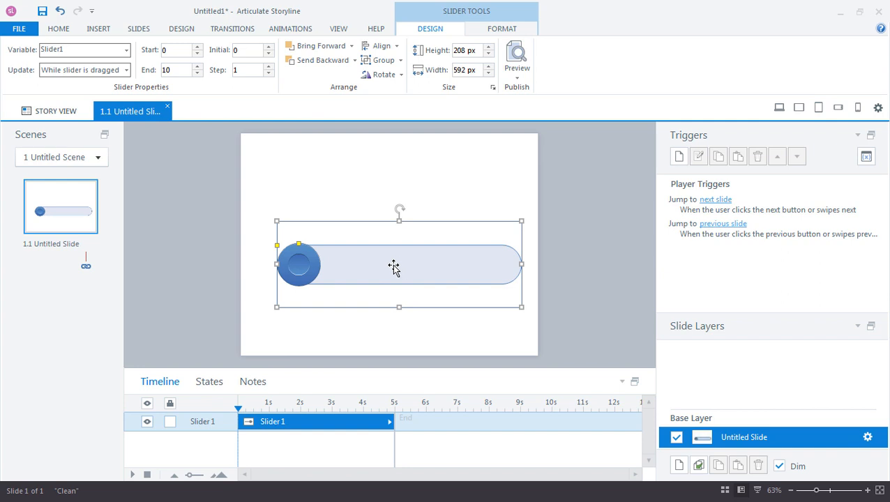
left_click_drag(300, 265, 357, 265)
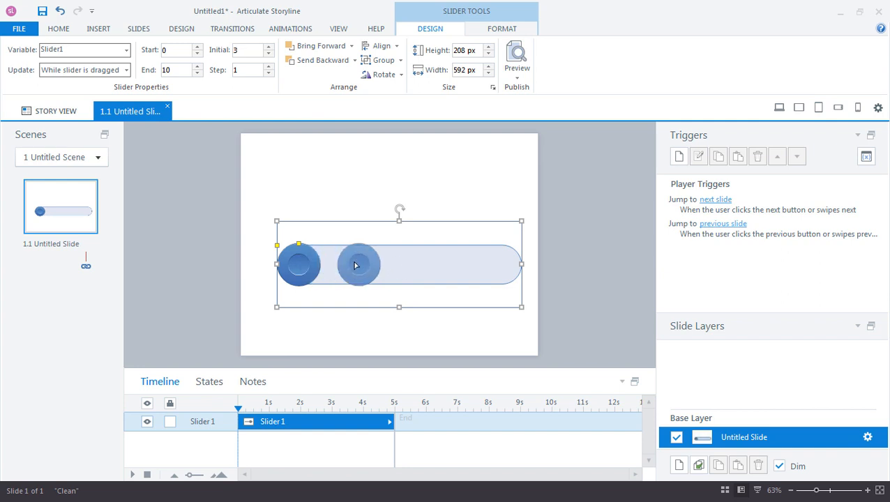
left_click_drag(298, 264, 418, 264)
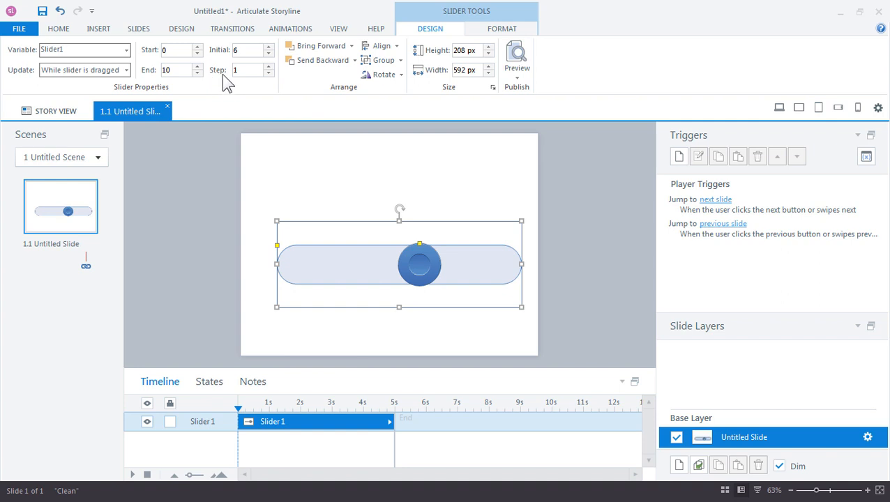
Drag the thumb to 5 and 6 and back, leaving Slider1's Initial value at 0.
triple_click(246, 50)
type("2")
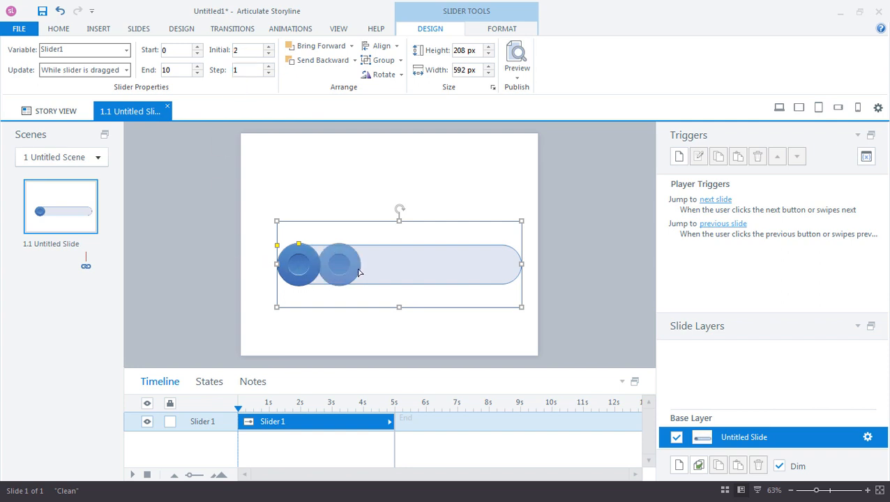
left_click_drag(341, 265, 399, 265)
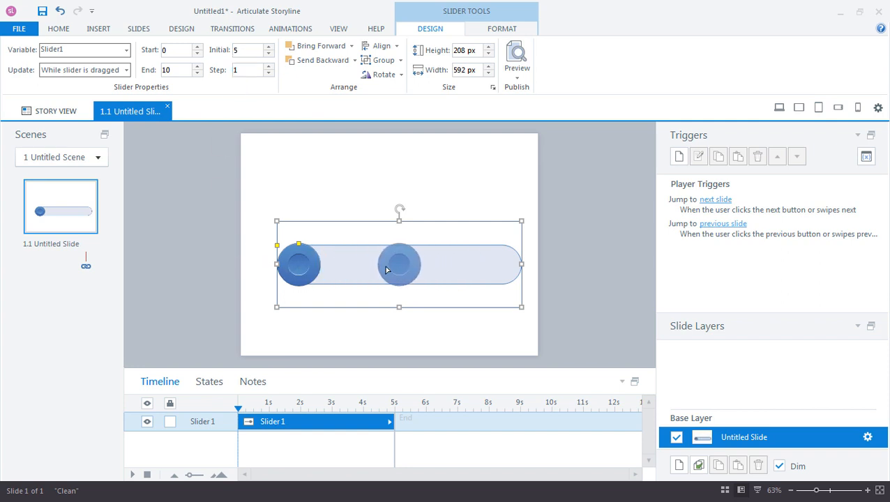
left_click_drag(399, 265, 300, 265)
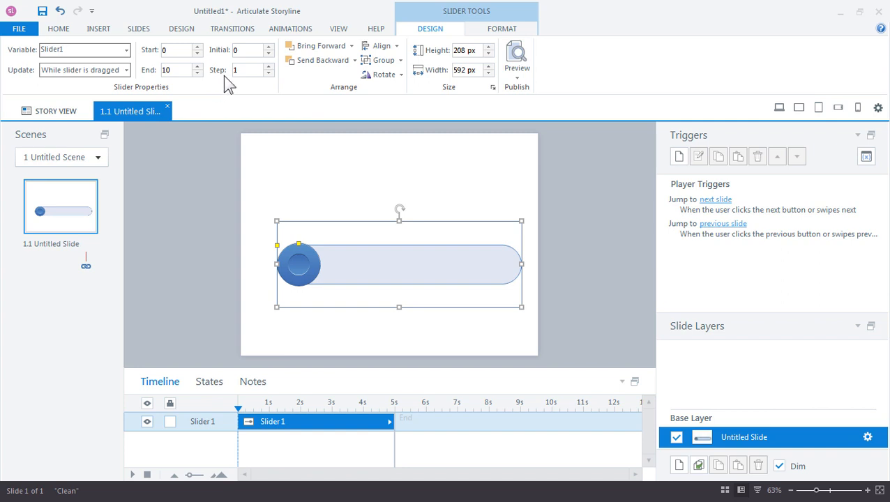
left_click(245, 70)
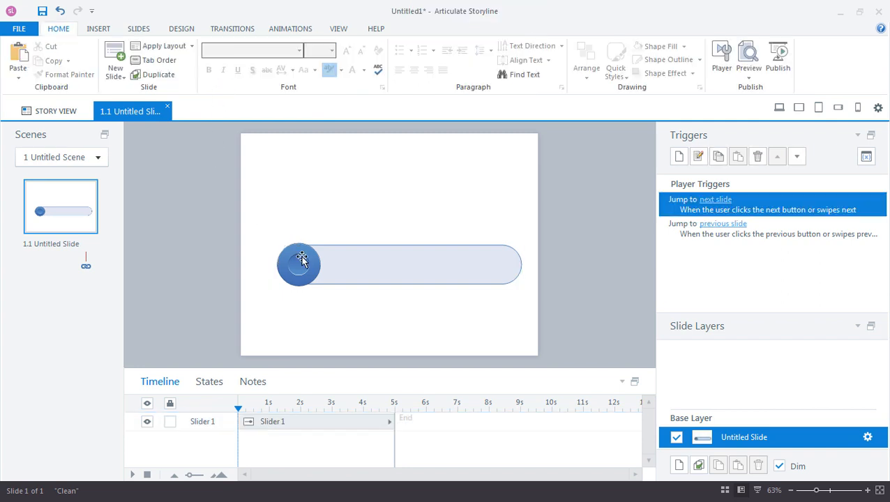
left_click(300, 263)
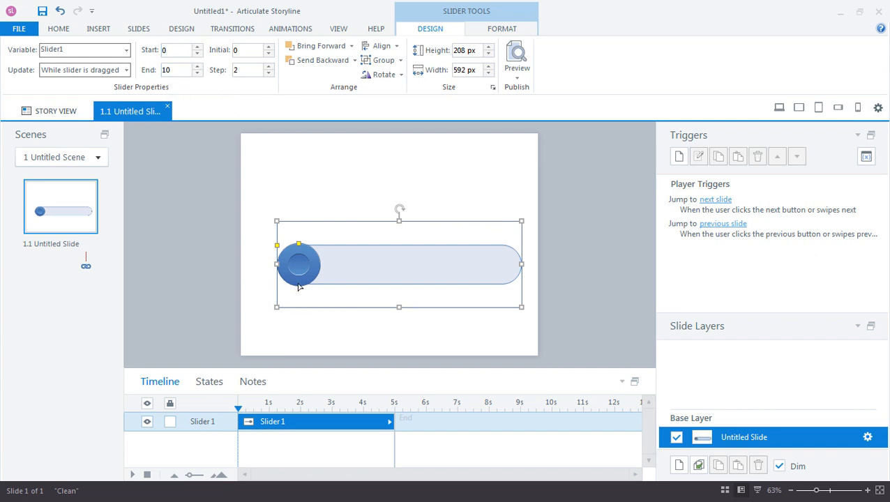
left_click_drag(298, 264, 419, 265)
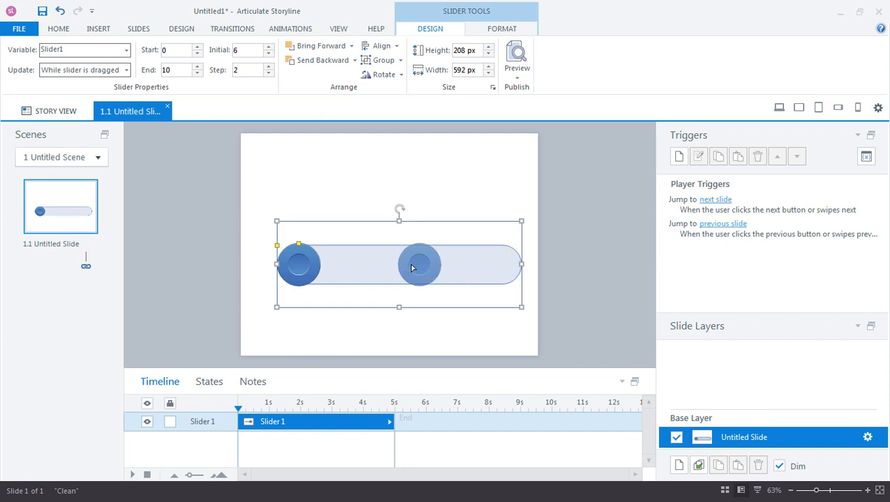
left_click_drag(419, 265, 300, 265)
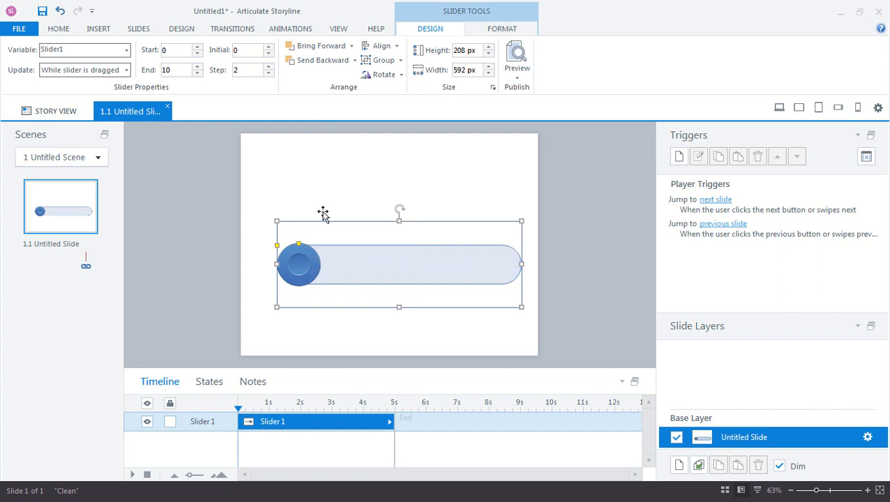
left_click(244, 51)
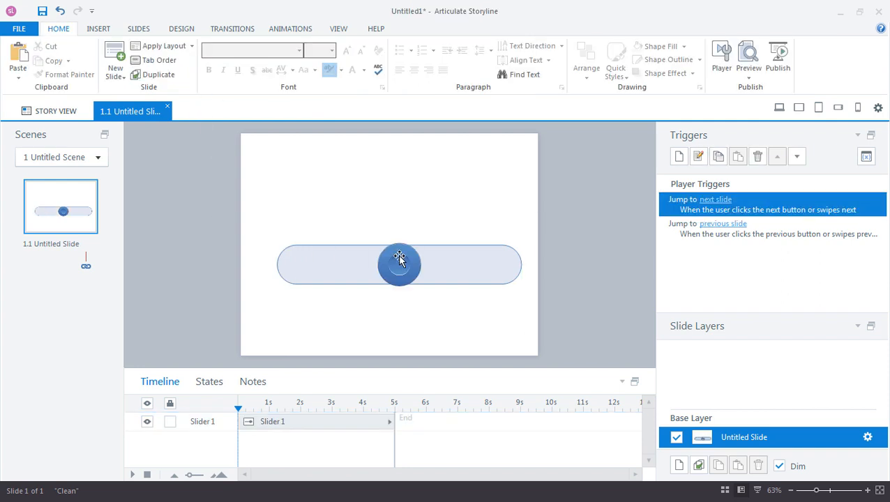
Set Slider1's Step value back to 1.
left_click(399, 263)
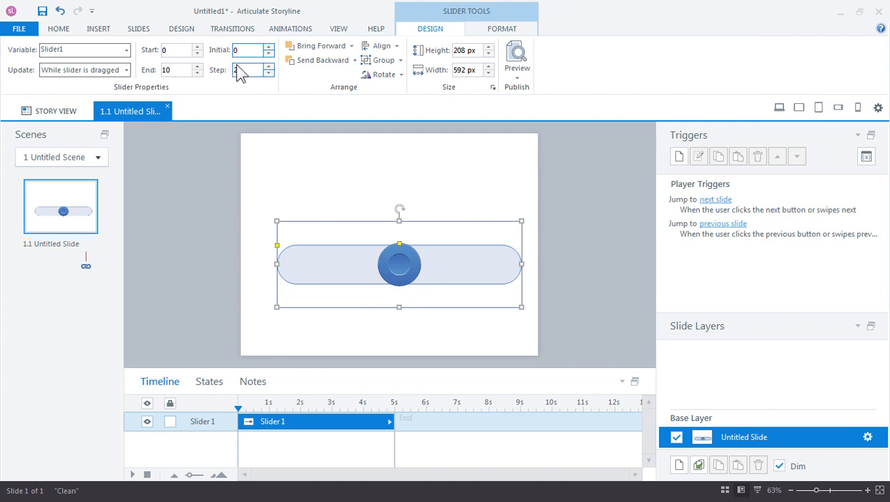
type("1")
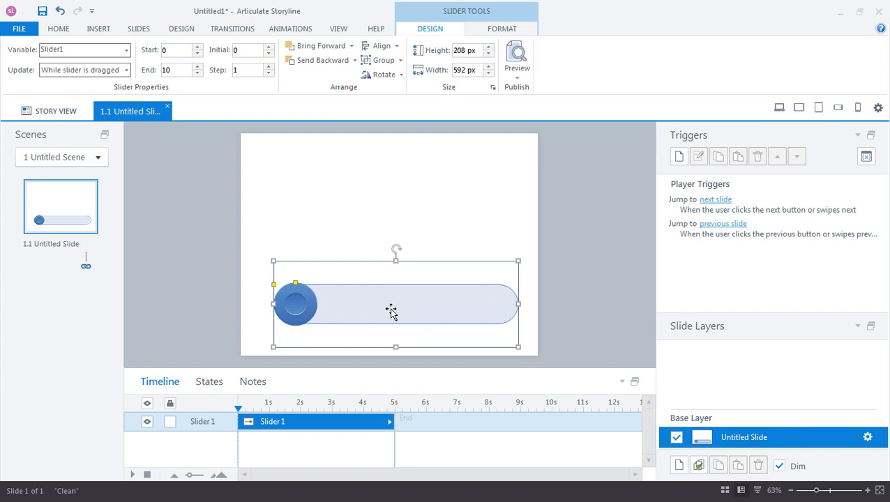
mouse_move(393, 316)
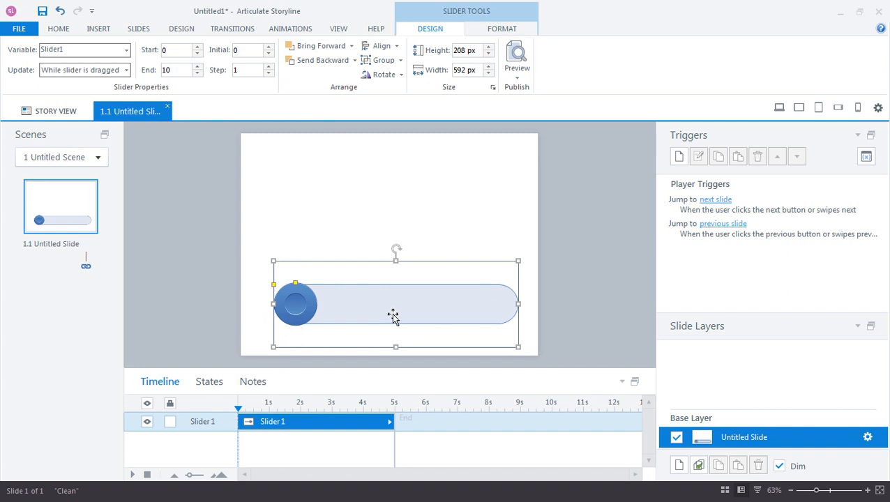
With Slider1 moved lower on the slide, bring up the Insert options again.
left_click(98, 28)
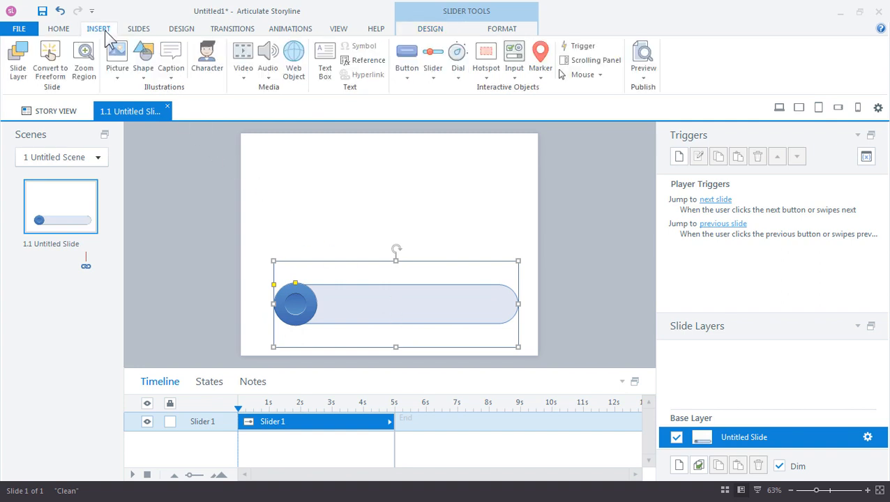
Insert the character Lily above the slider, cropped to her upper body, and reselect the slider.
left_click(207, 55)
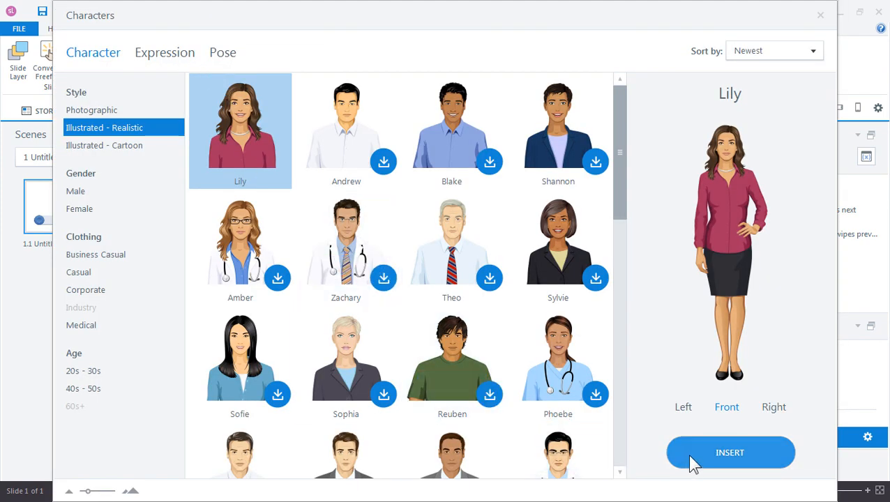
left_click(730, 452)
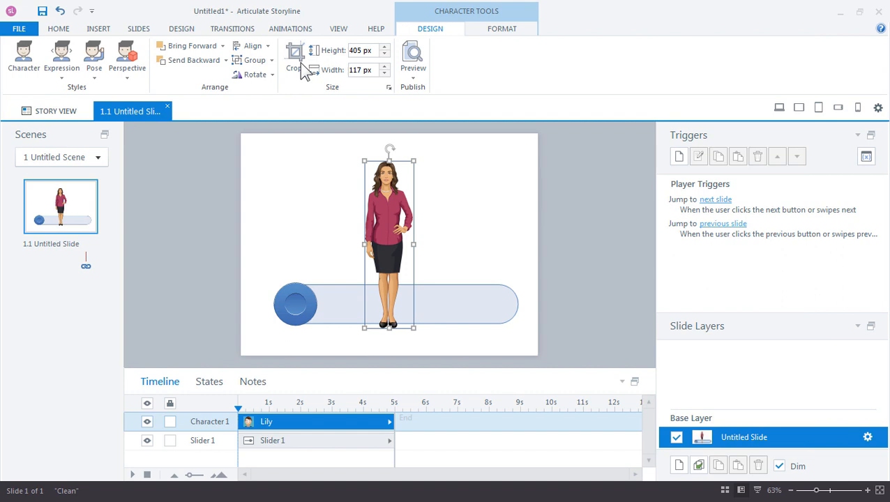
left_click(293, 56)
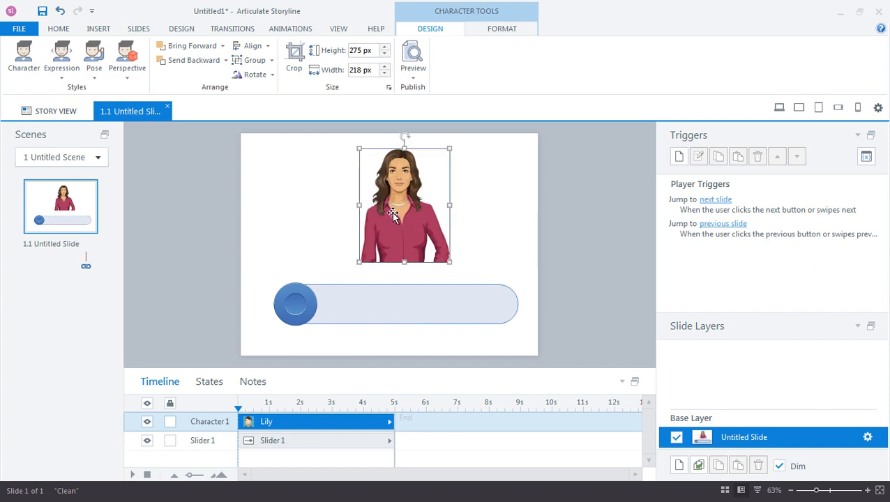
mouse_move(487, 215)
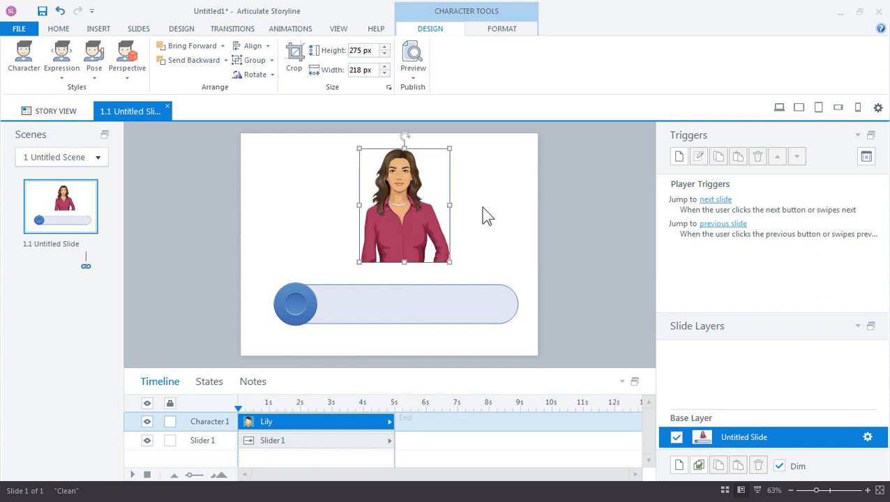
mouse_move(358, 307)
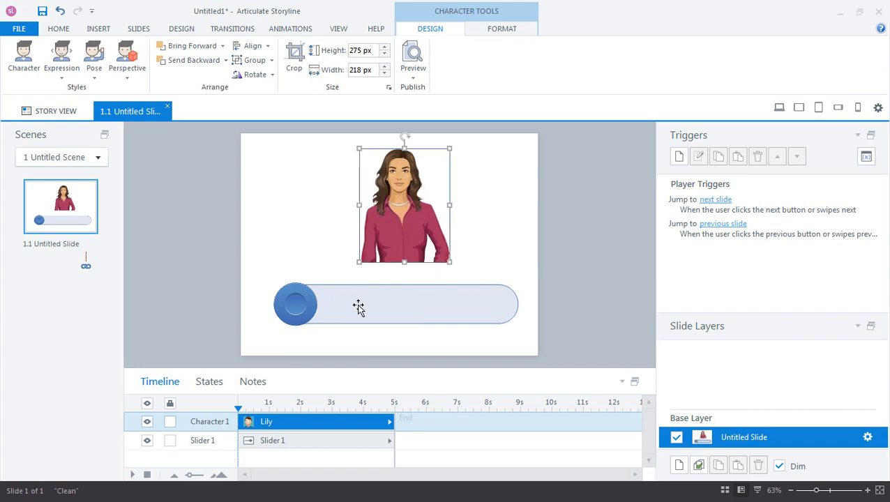
left_click(395, 305)
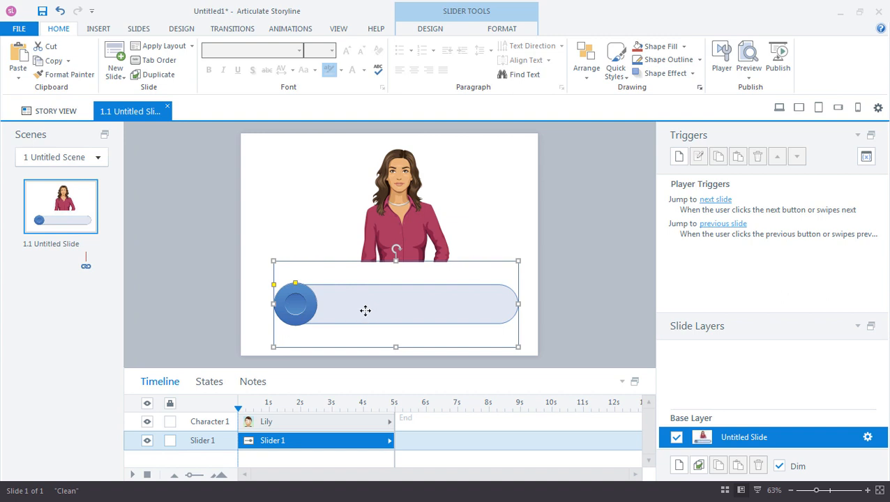
Set Slider1 to run from 1 to 3 with step 1, Initial value 2.
left_click(430, 28)
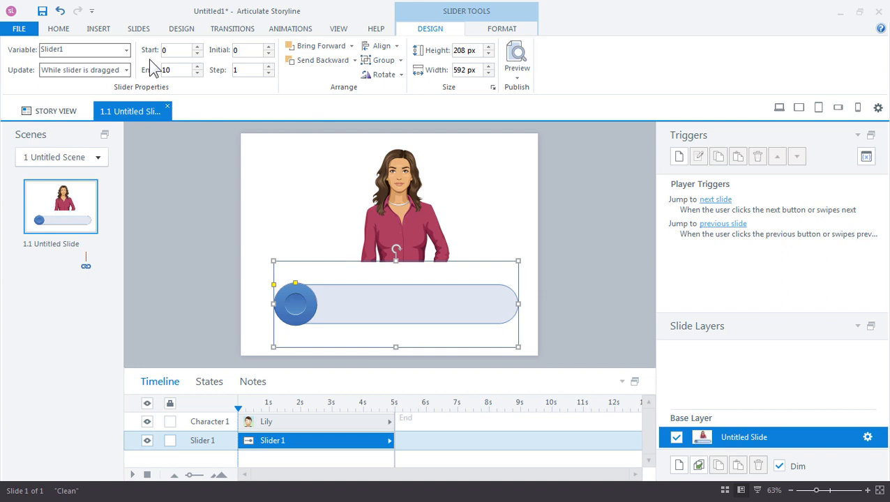
left_click(178, 51)
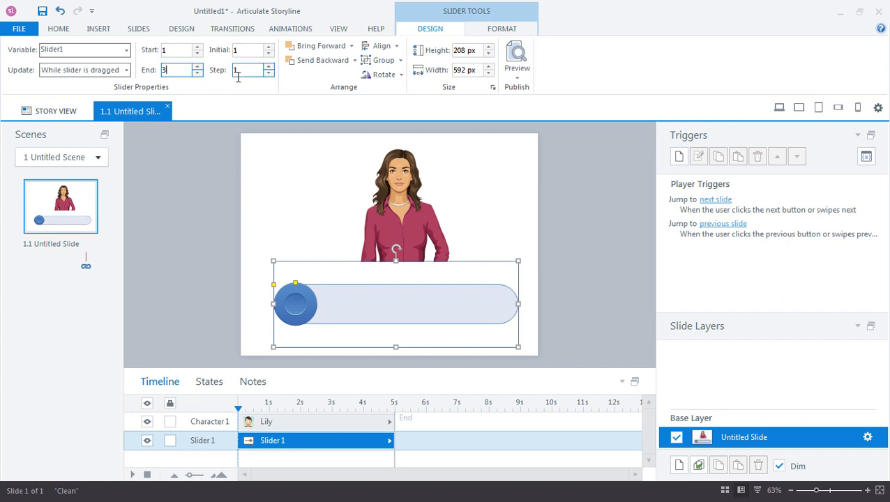
type("2")
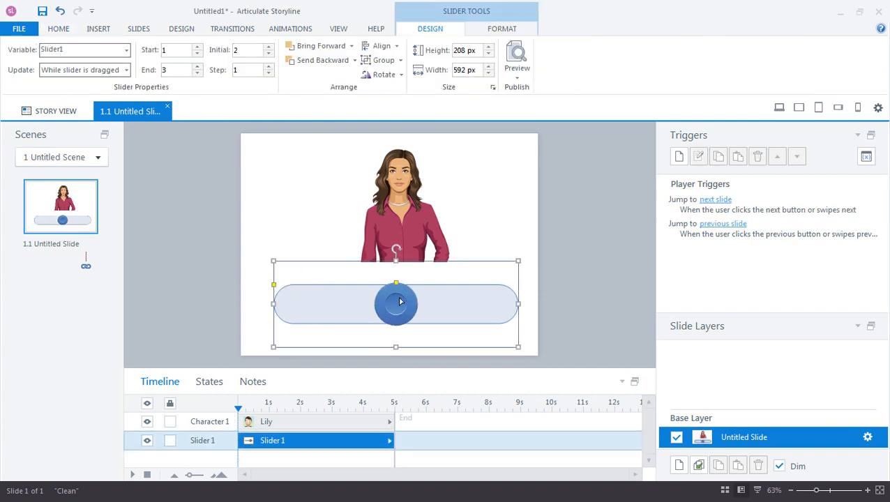
mouse_move(299, 300)
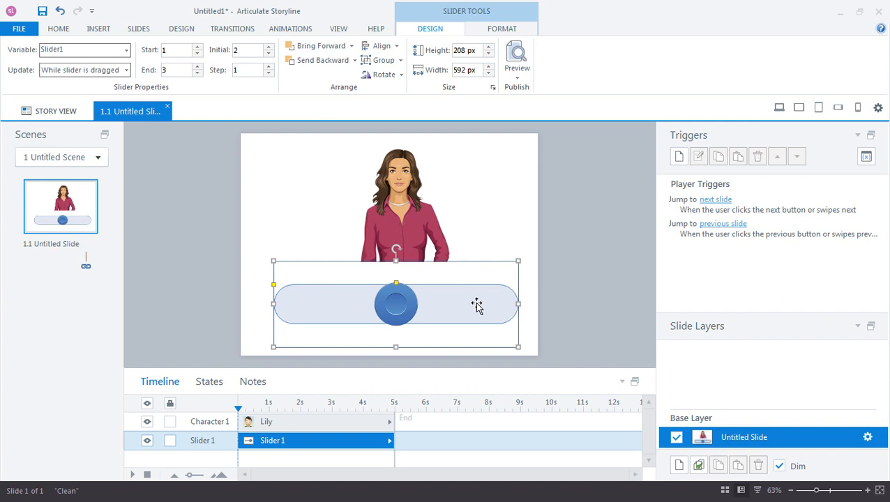
mouse_move(516, 313)
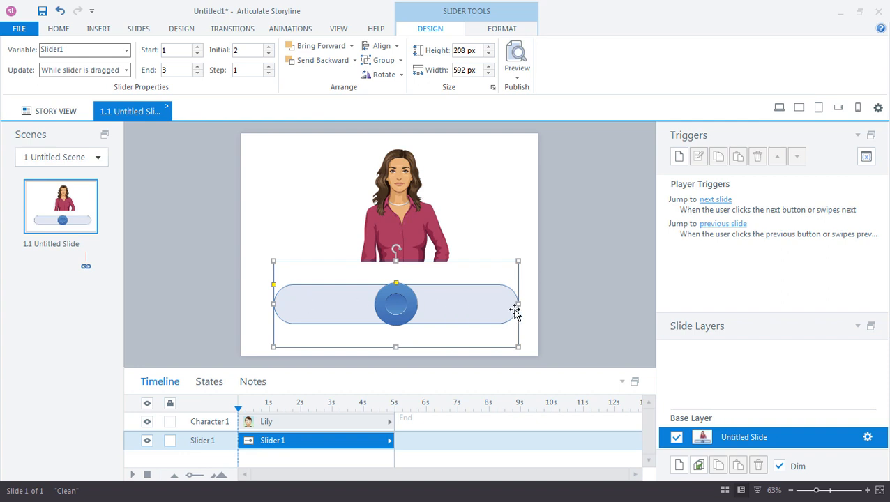
mouse_move(464, 325)
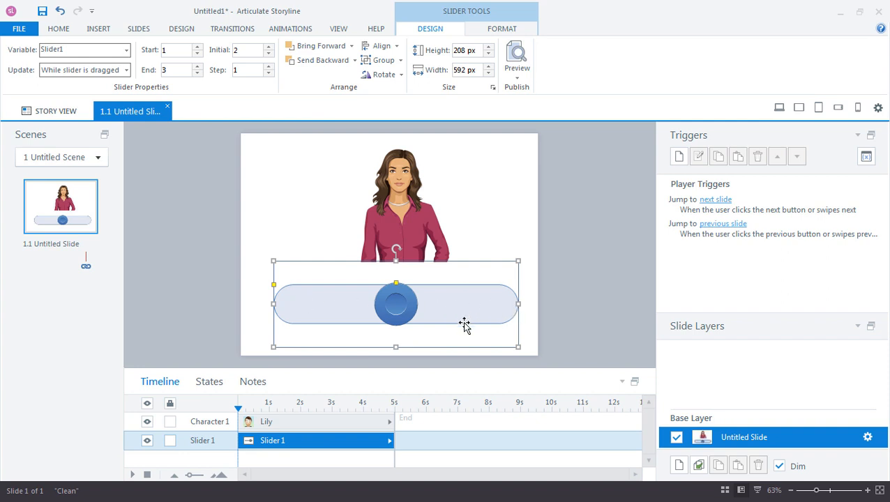
mouse_move(447, 319)
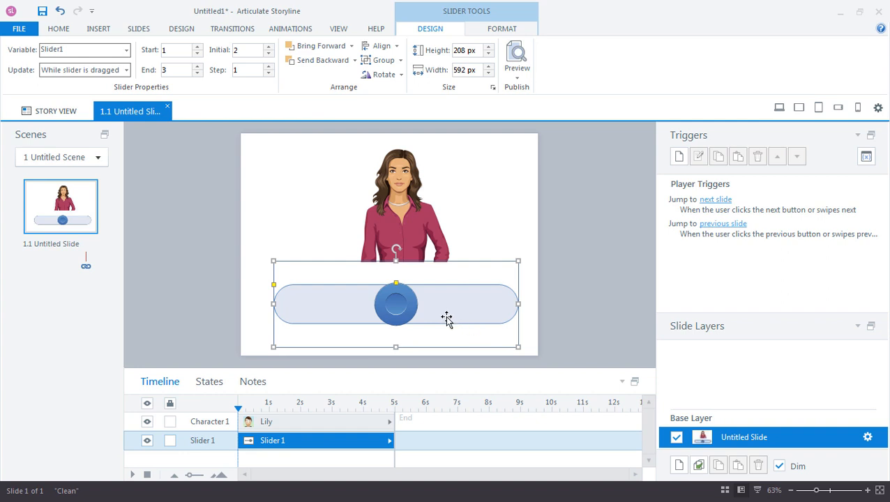
mouse_move(441, 313)
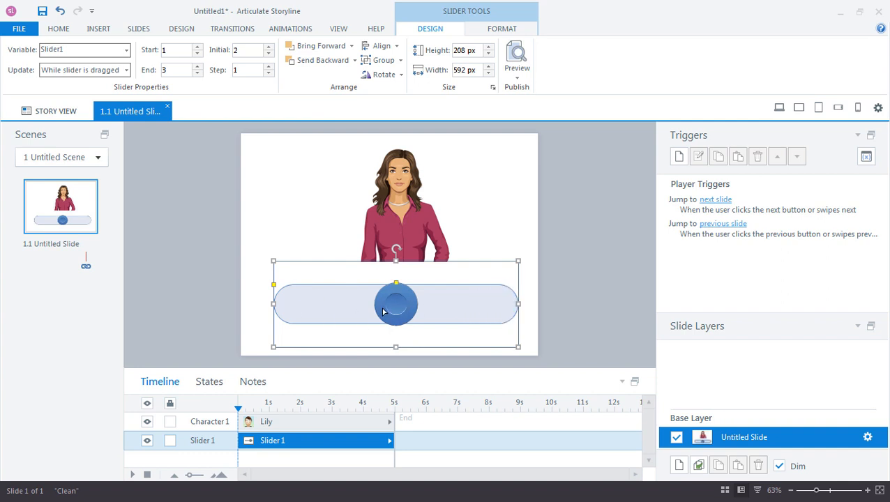
left_click(177, 50)
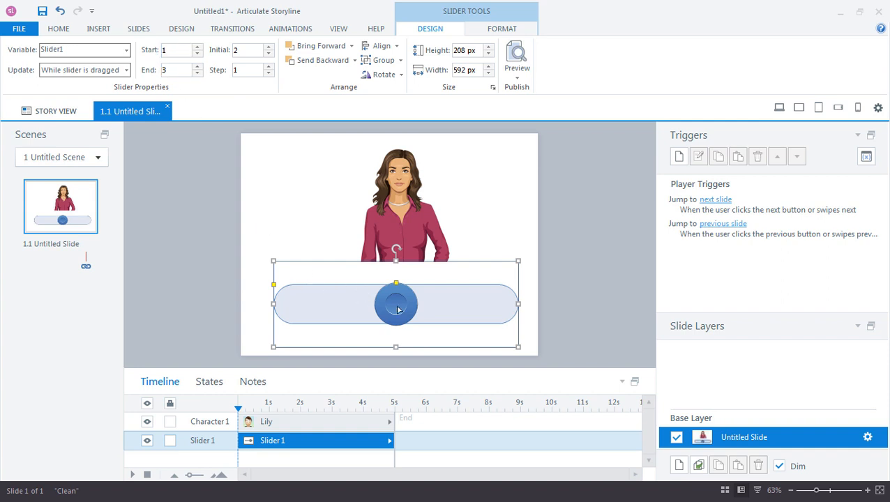
mouse_move(673, 174)
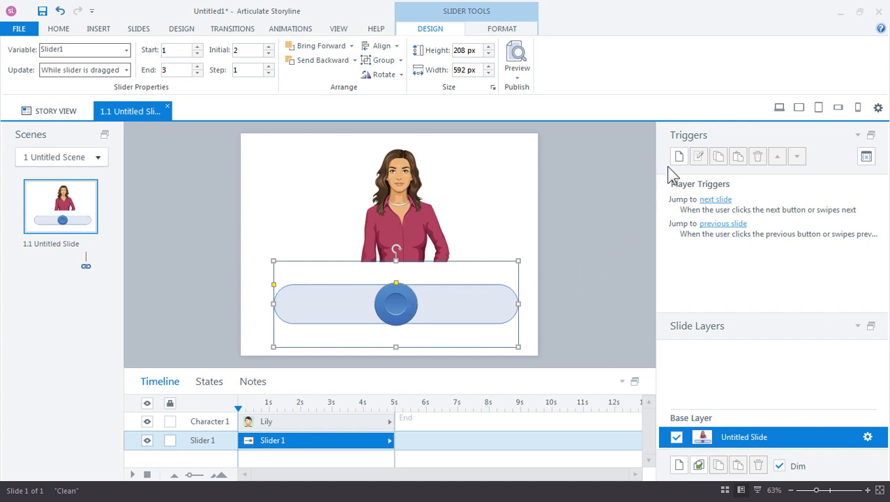
Create a trigger changing Character 1 (Lily) to the Angry state.
left_click(679, 156)
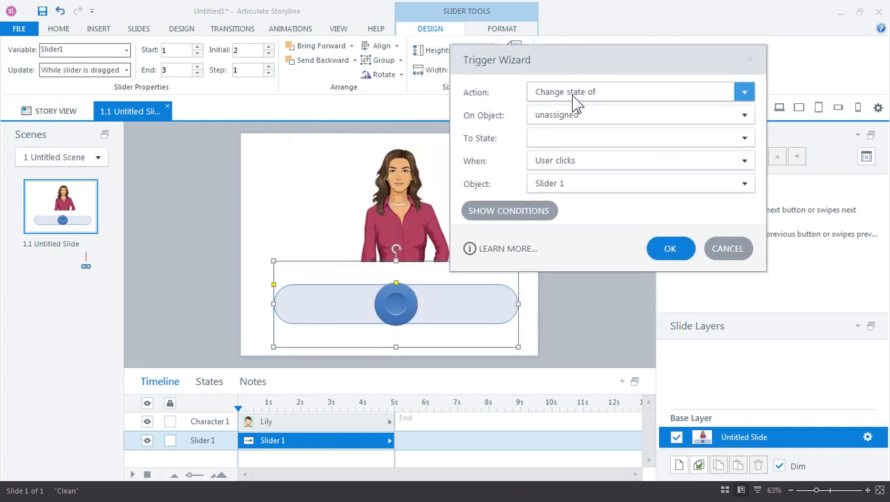
left_click(744, 114)
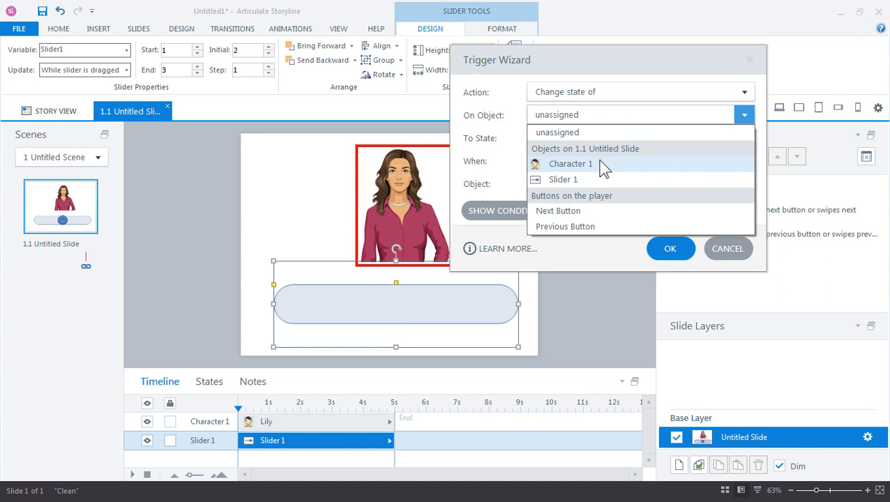
left_click(571, 163)
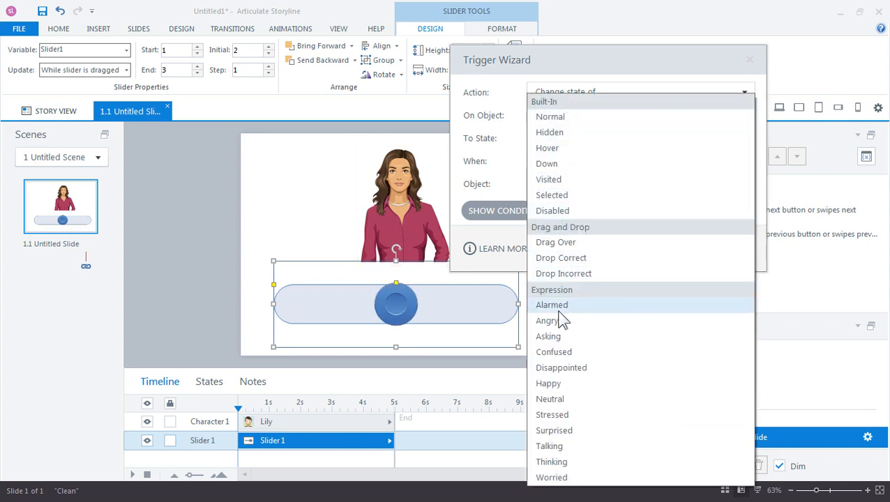
left_click(553, 304)
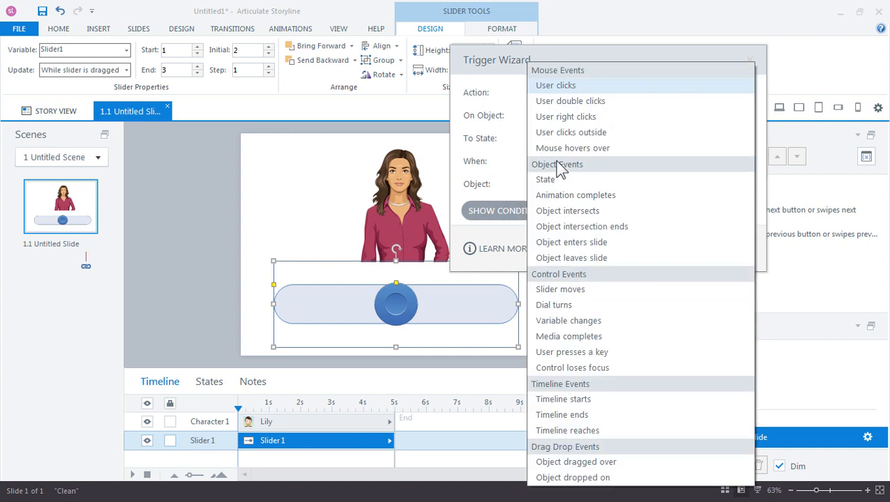
Fire it when the slider moves and Slider1 is equal to 1, and confirm the trigger.
left_click(561, 289)
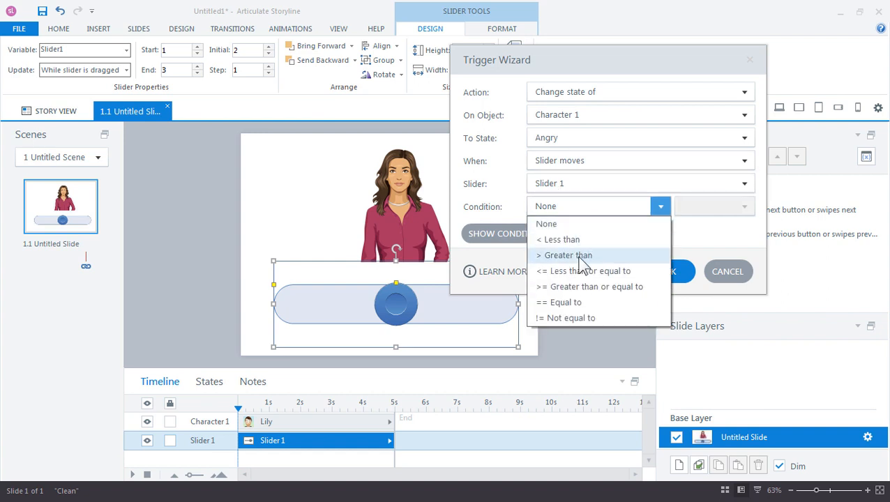
left_click(565, 301)
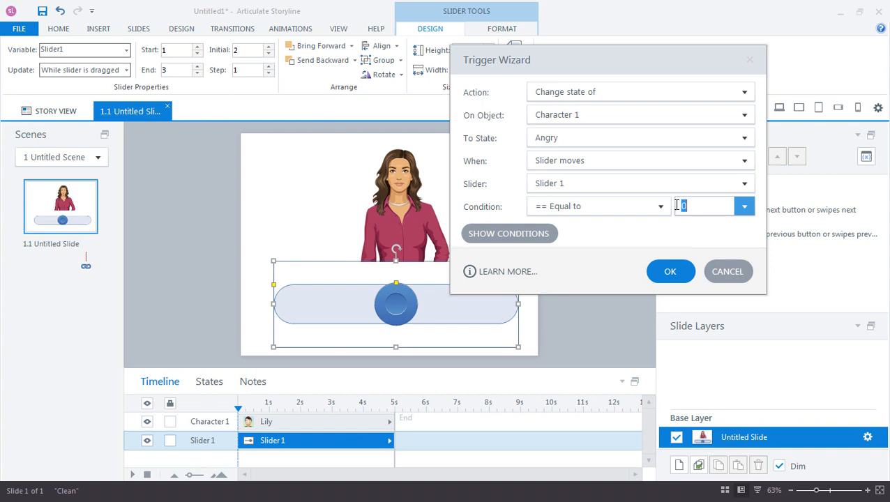
type("1")
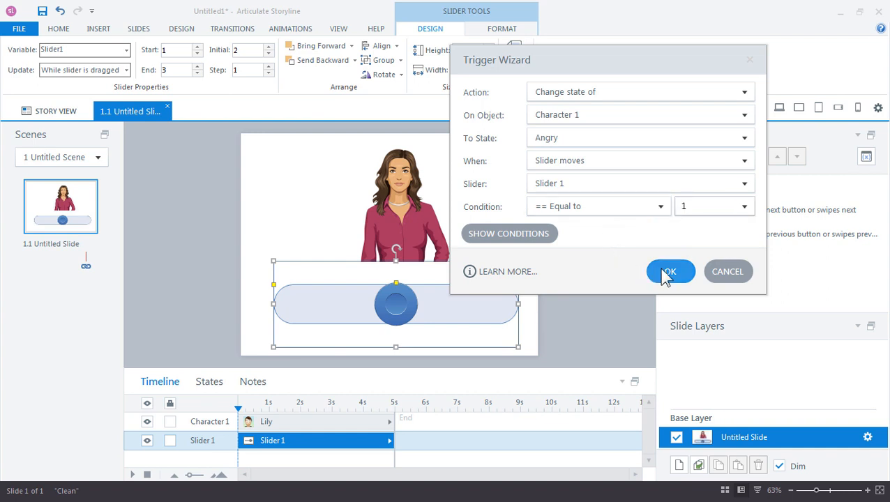
left_click(668, 271)
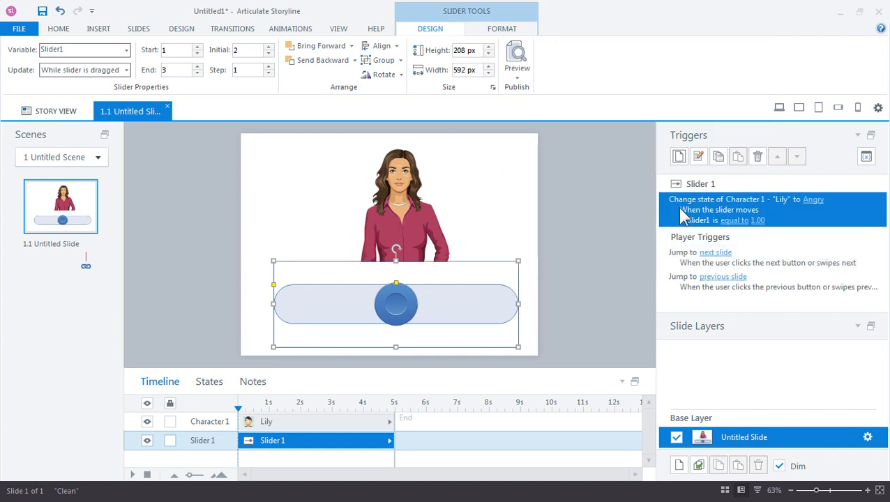
Duplicate the Angry trigger and edit the copy to set Lily Neutral when Slider1 equals 2.
right_click(747, 209)
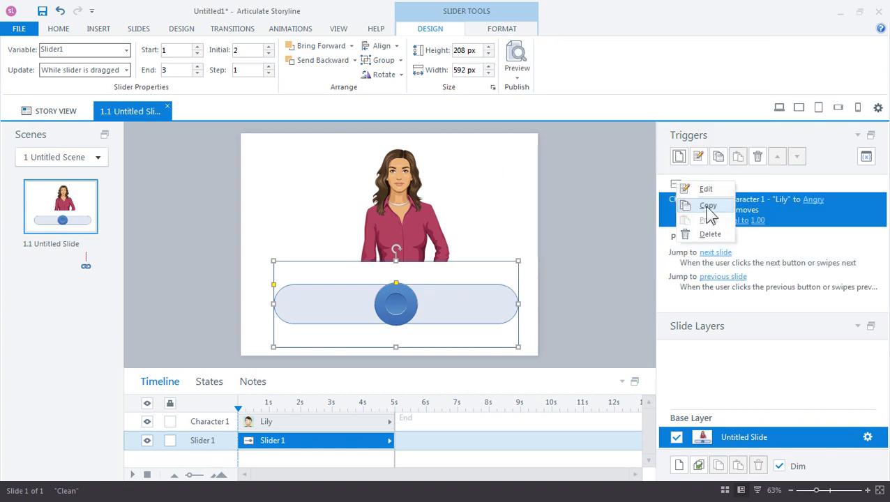
left_click(709, 205)
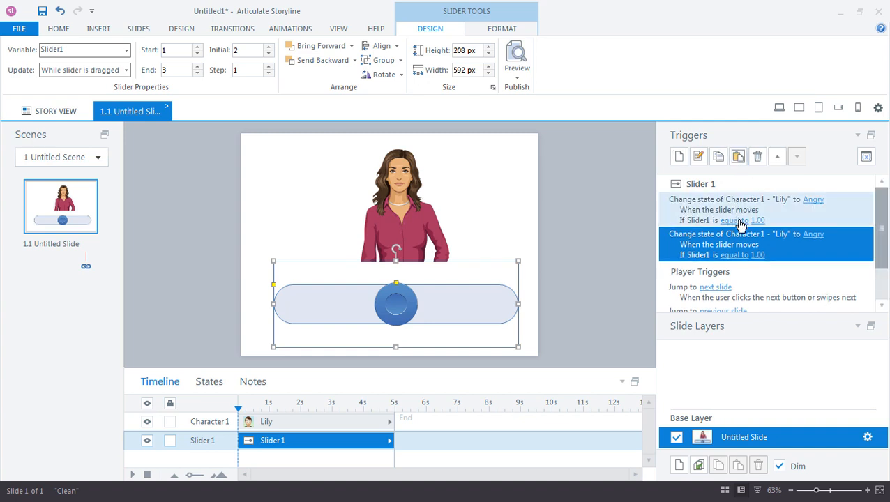
double_click(747, 244)
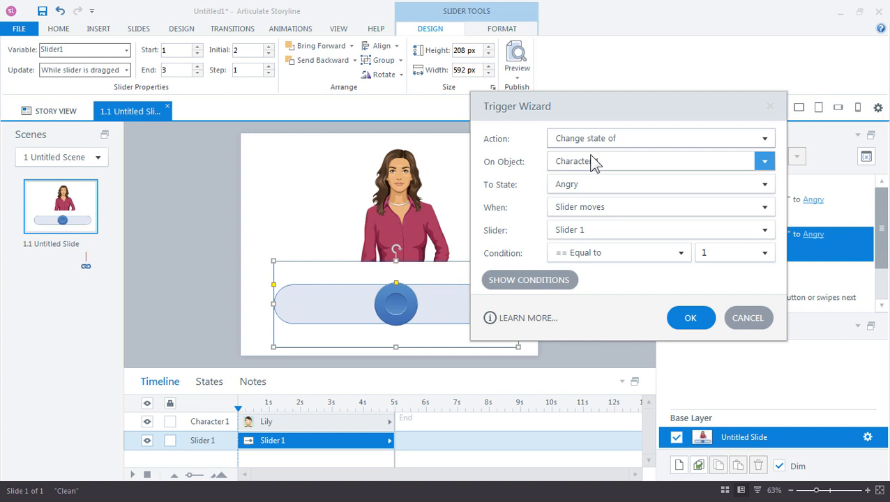
left_click(765, 162)
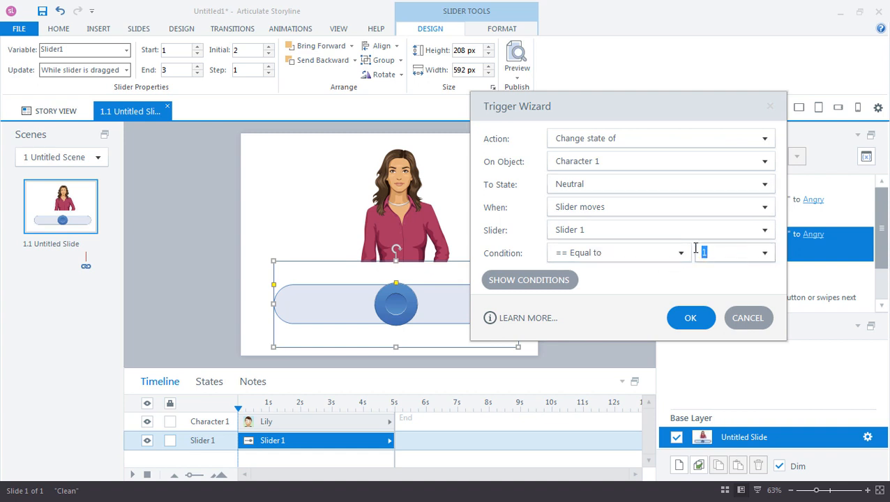
type("2")
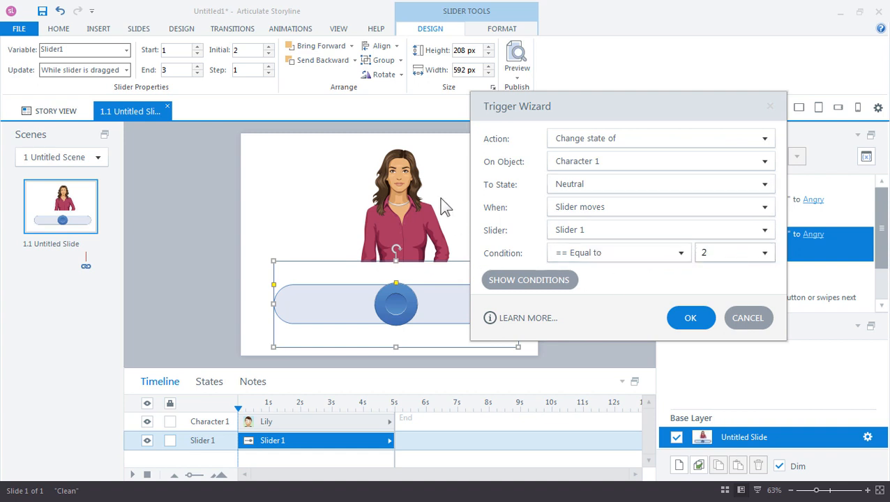
left_click(733, 253)
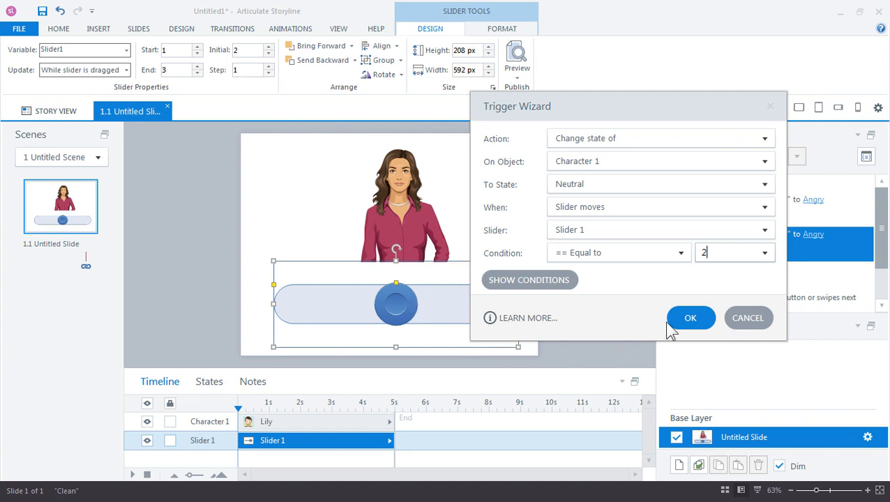
left_click(690, 318)
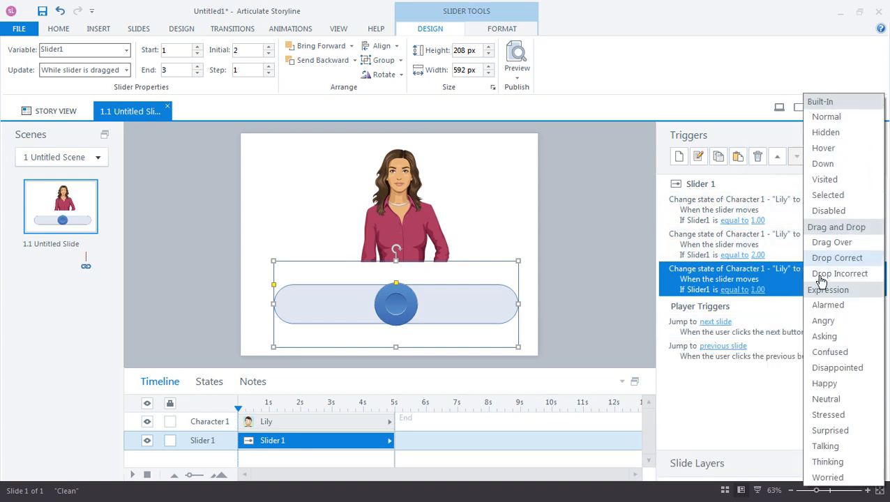
Edit the third trigger copy to set Lily Happy when Slider1 equals 3.
left_click(58, 28)
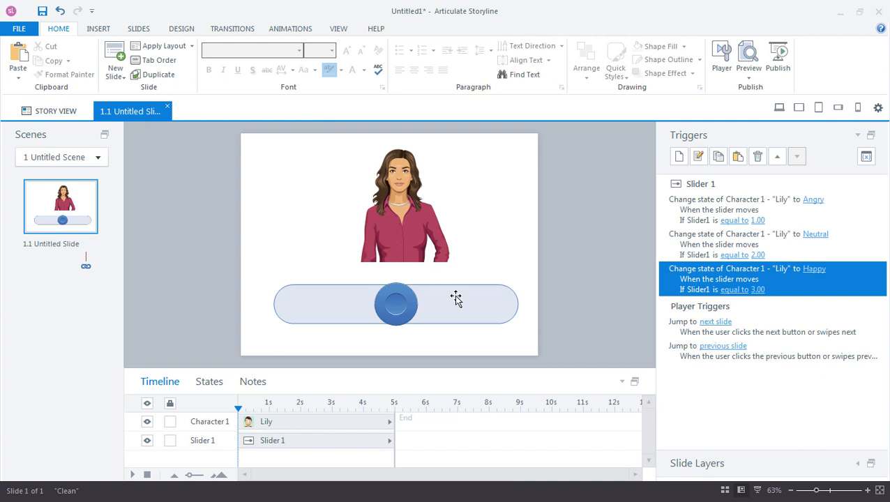
Insert a text box near Lily containing a %Slider1% variable reference.
left_click(98, 28)
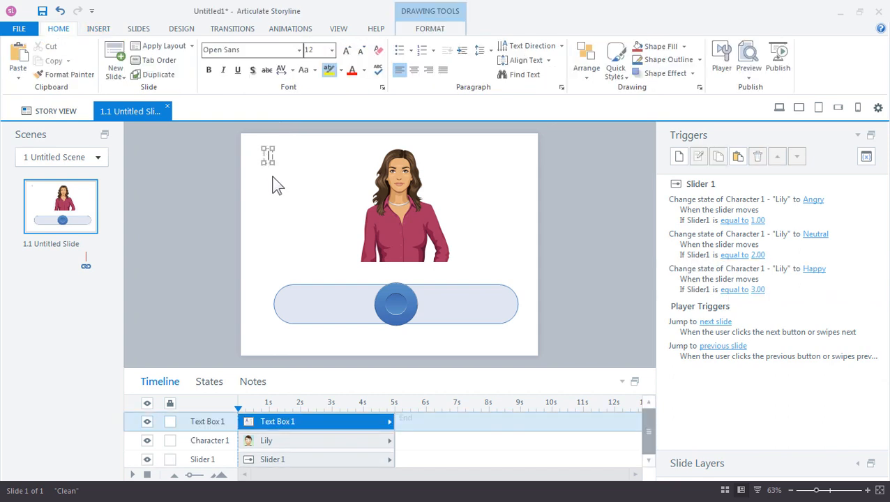
left_click(97, 28)
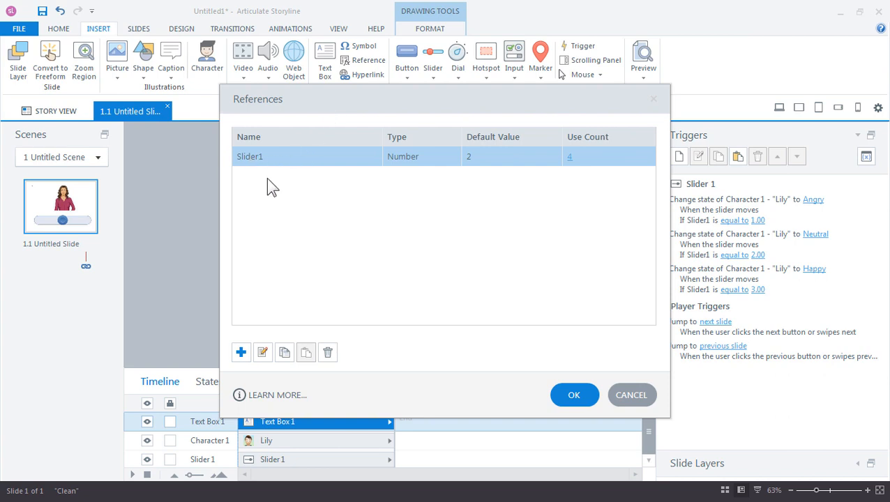
left_click(631, 395)
type("%Slider1%")
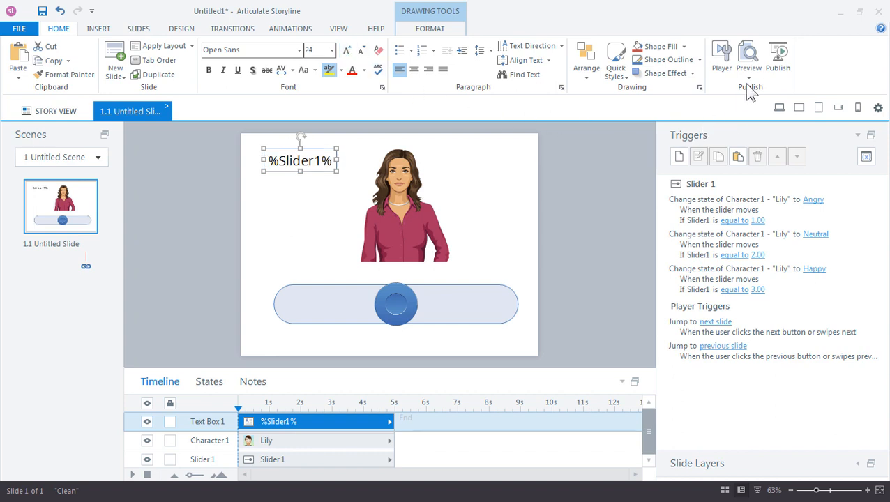
Preview the slide and drag the slider to 3 so the text shows 3 and Lily turns Happy.
left_click(748, 55)
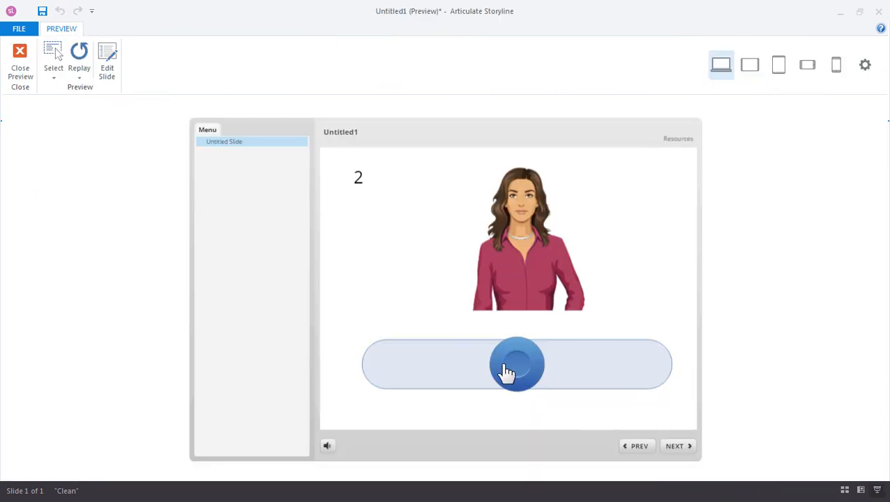
mouse_move(363, 195)
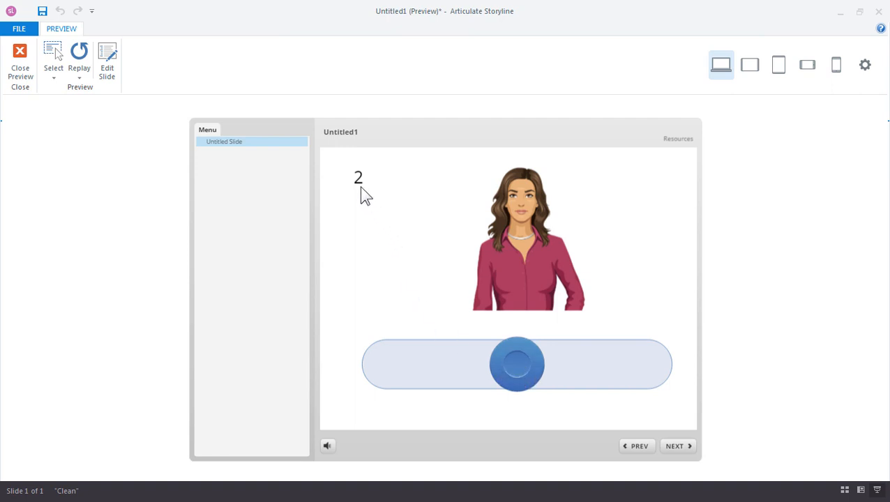
mouse_move(439, 202)
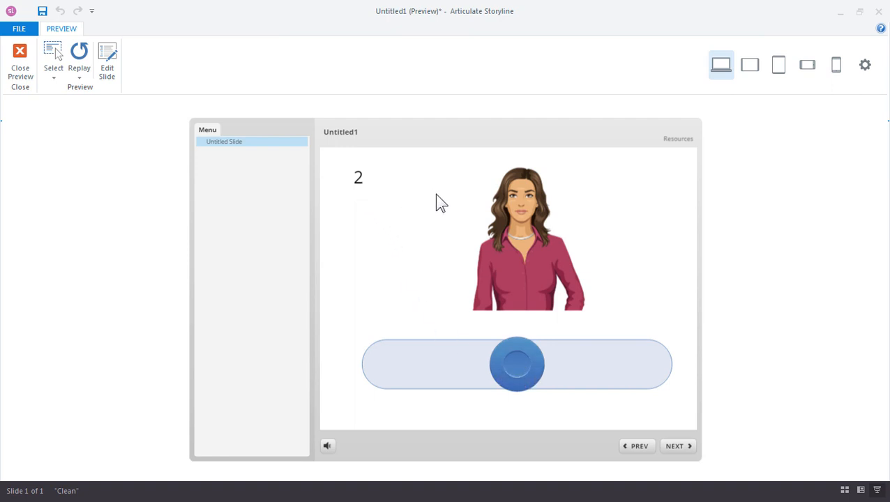
mouse_move(471, 212)
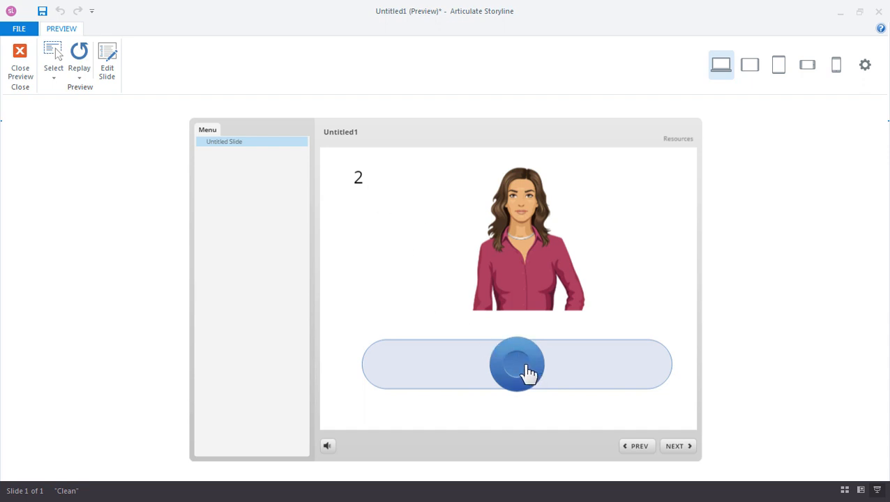
left_click(516, 363)
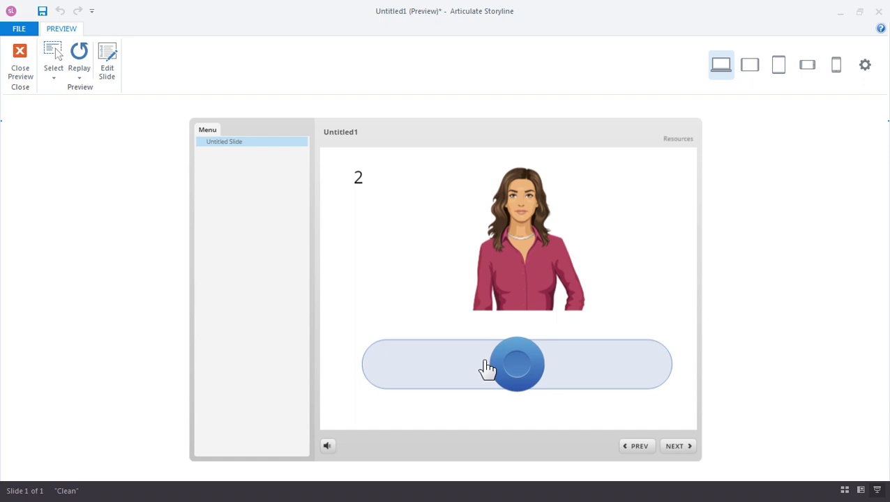
left_click_drag(516, 365, 645, 364)
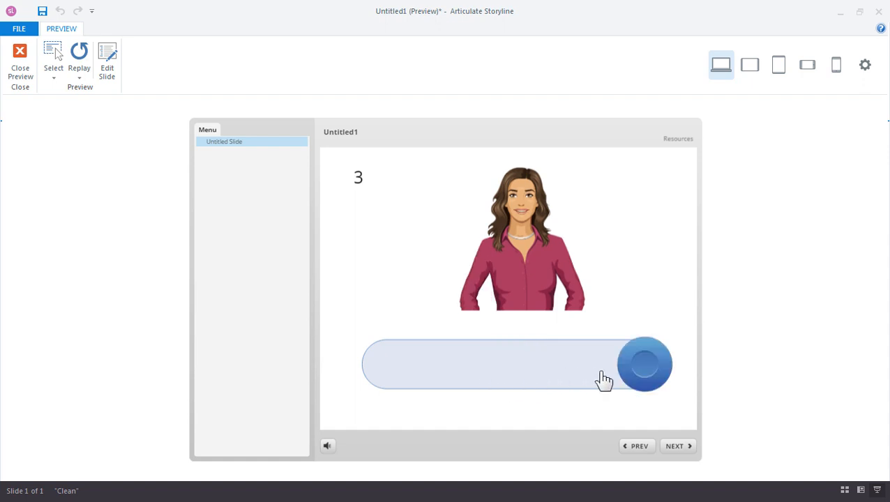
mouse_move(445, 215)
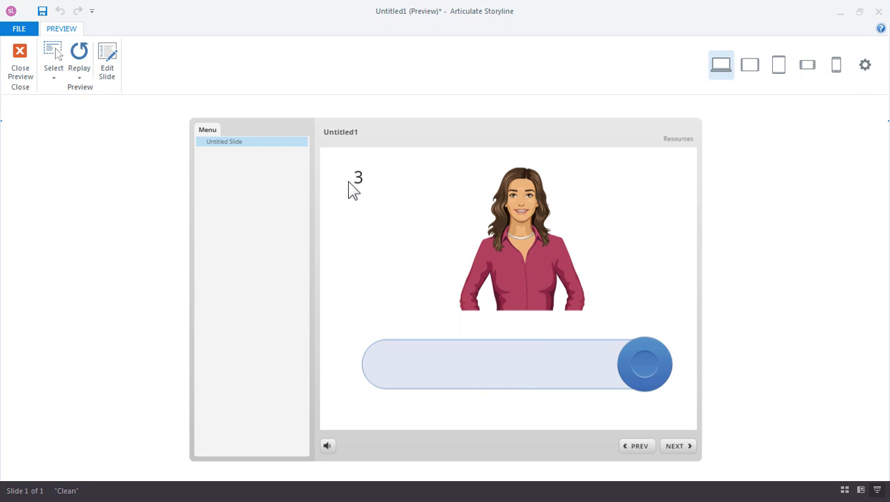
mouse_move(654, 224)
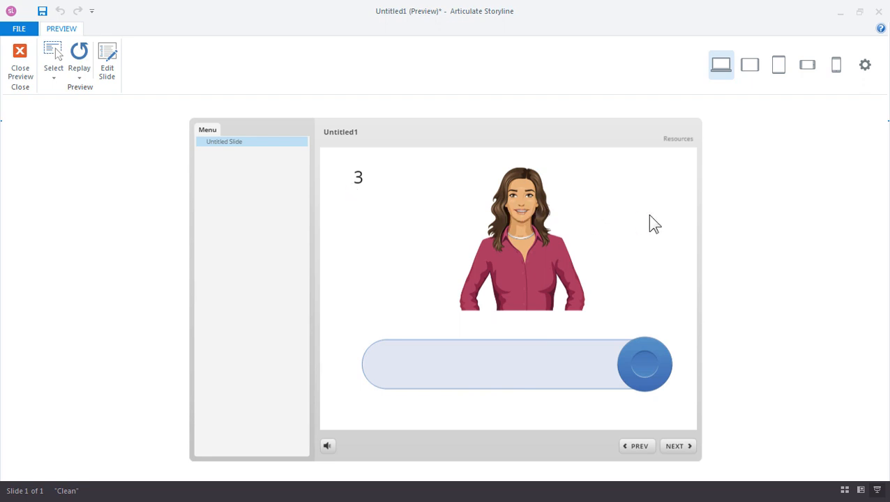
mouse_move(552, 188)
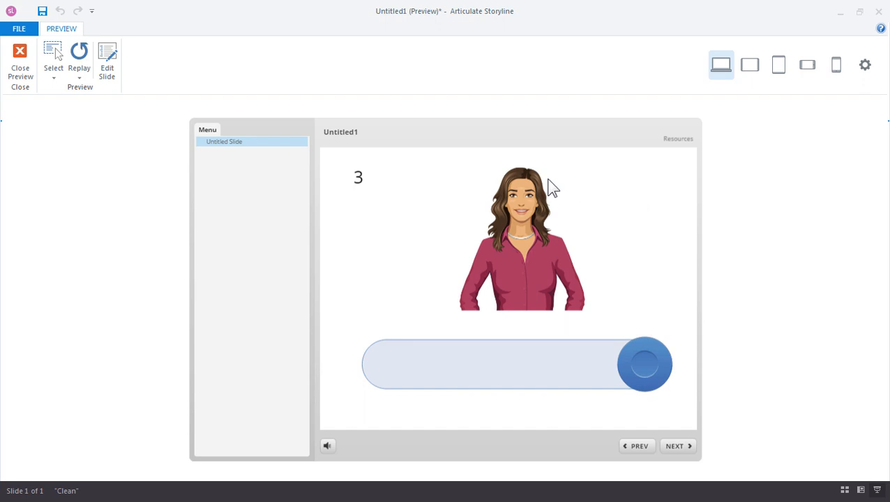
mouse_move(363, 187)
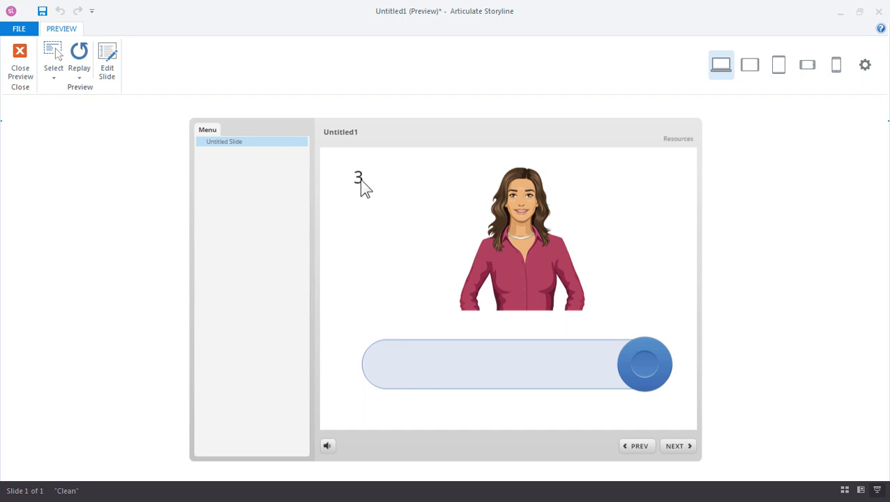